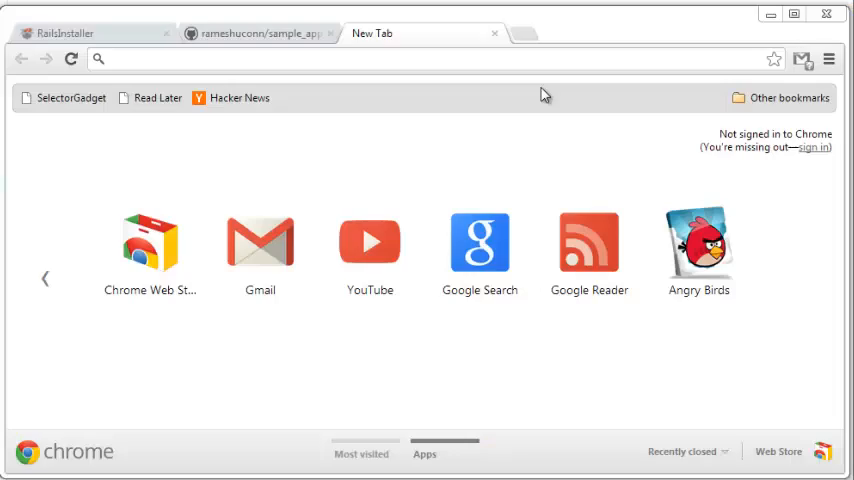
pyautogui.moveTo(524, 104)
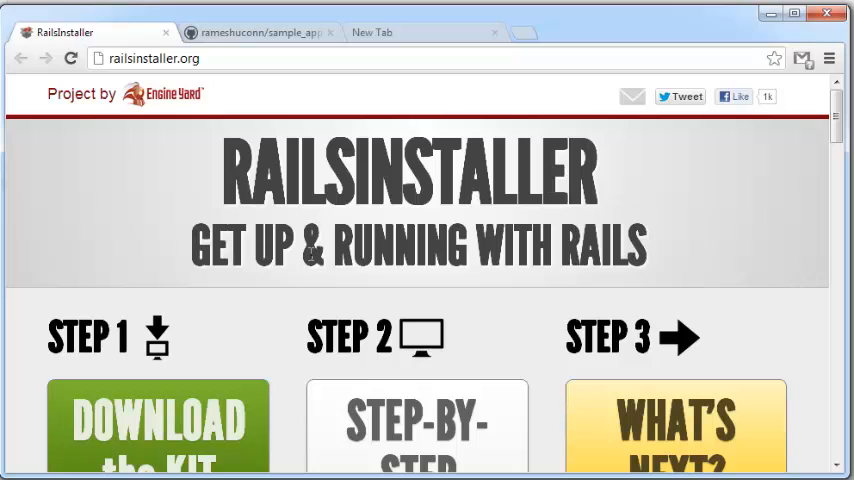
pyautogui.moveTo(196, 92)
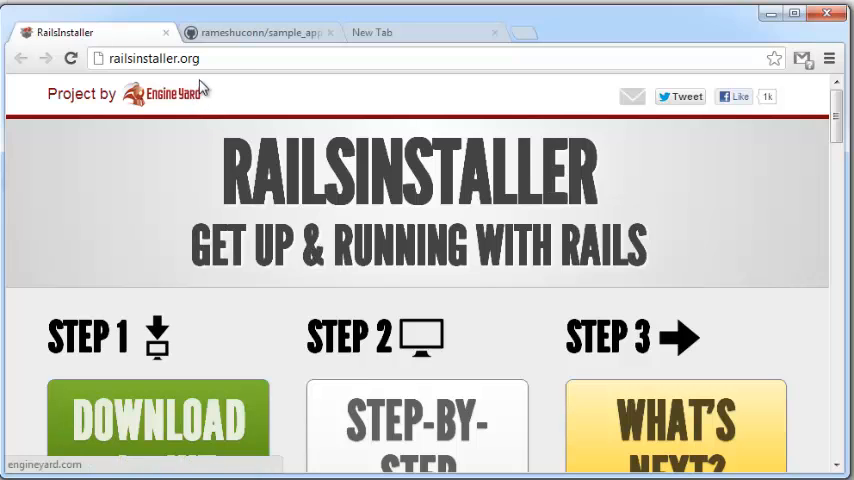
pyautogui.moveTo(230, 368)
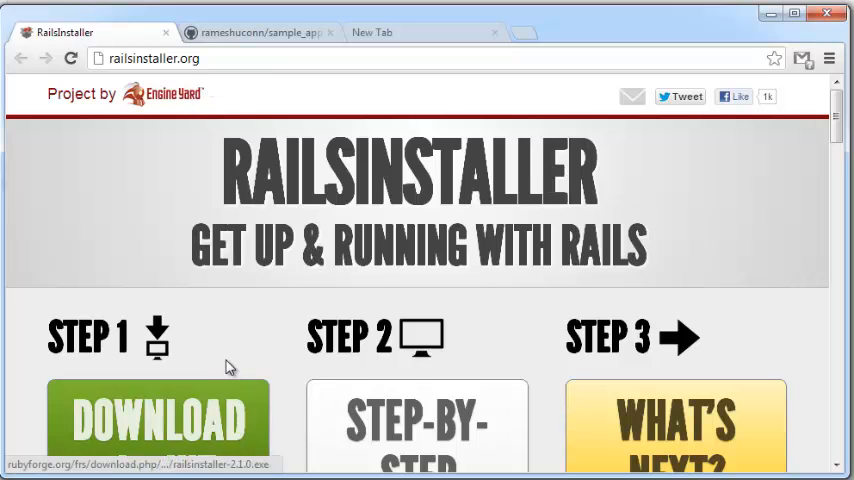
# - Scroll the RailsInstaller site down to the Download the Kit step
pyautogui.scroll(-3)
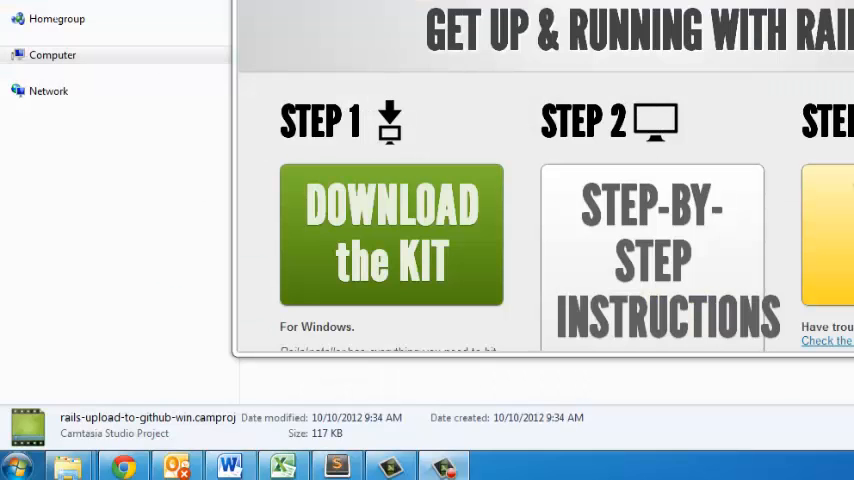
pyautogui.moveTo(16, 466)
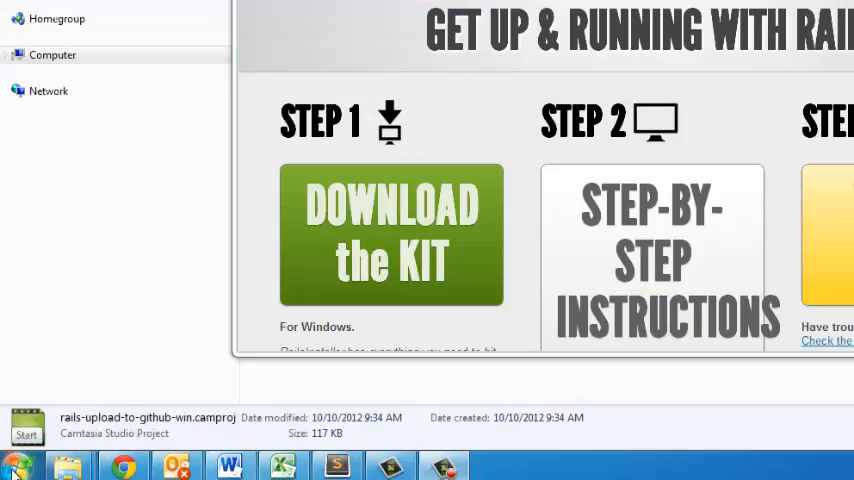
# - Launch Command Prompt with Ruby and Rails from Start > All Programs > RailsInstaller
pyautogui.click(18, 464)
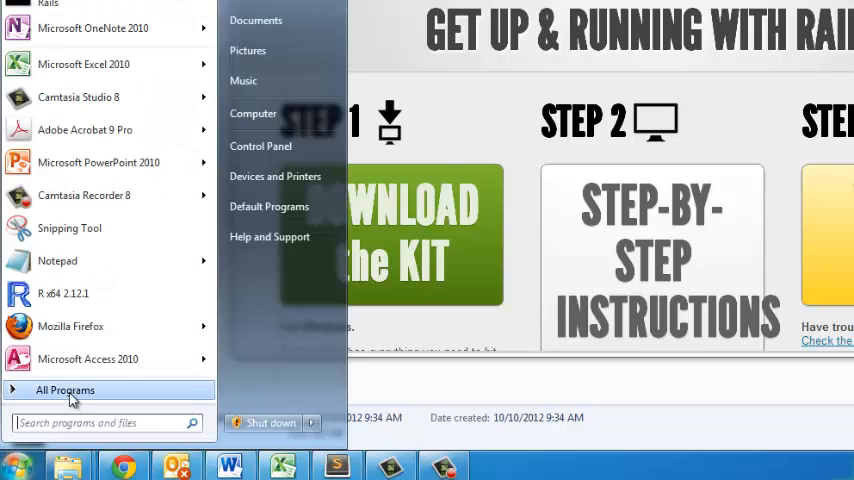
pyautogui.click(64, 390)
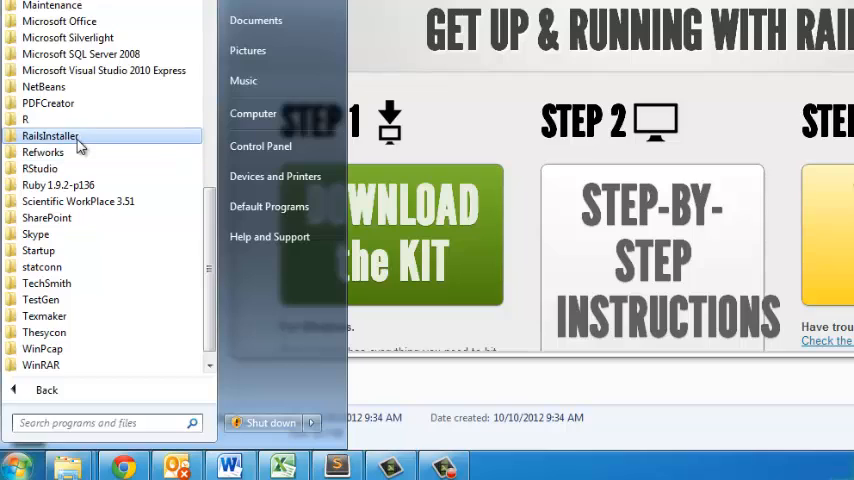
pyautogui.click(50, 136)
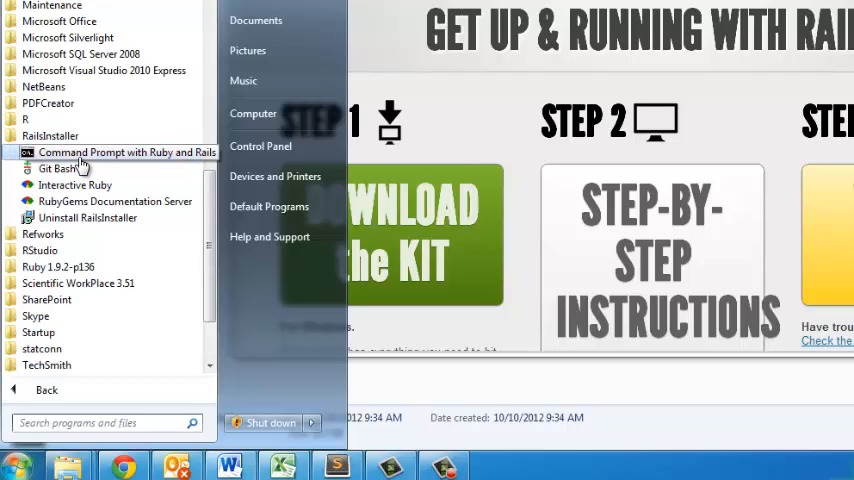
pyautogui.click(124, 152)
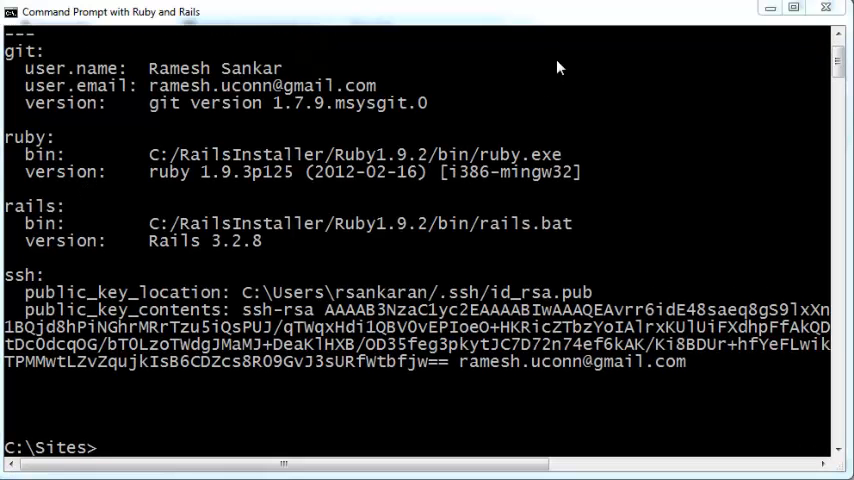
pyautogui.moveTo(458, 272)
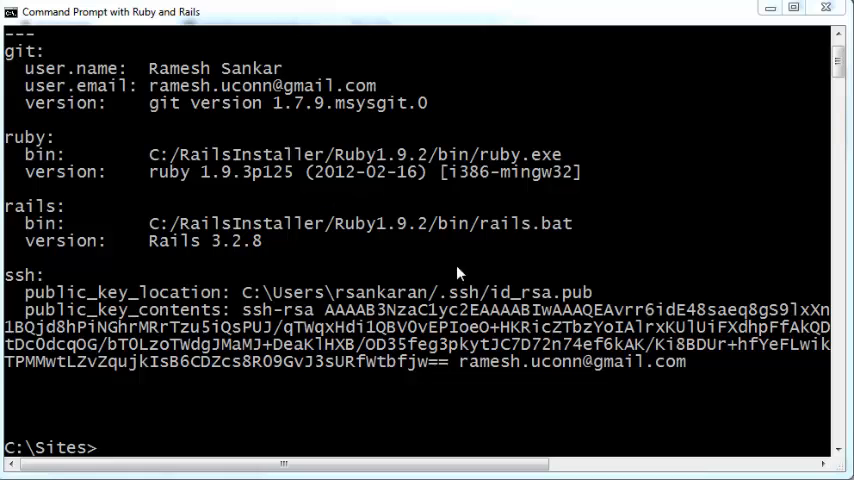
pyautogui.moveTo(312, 328)
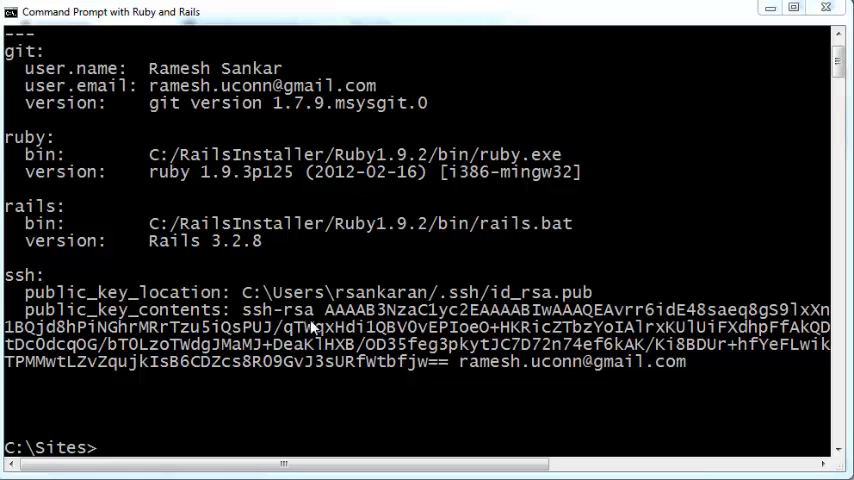
pyautogui.moveTo(260, 444)
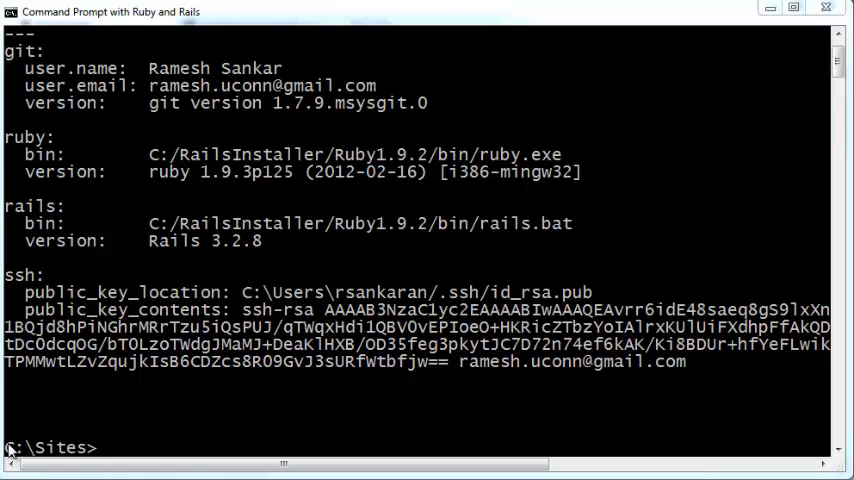
pyautogui.moveTo(156, 448)
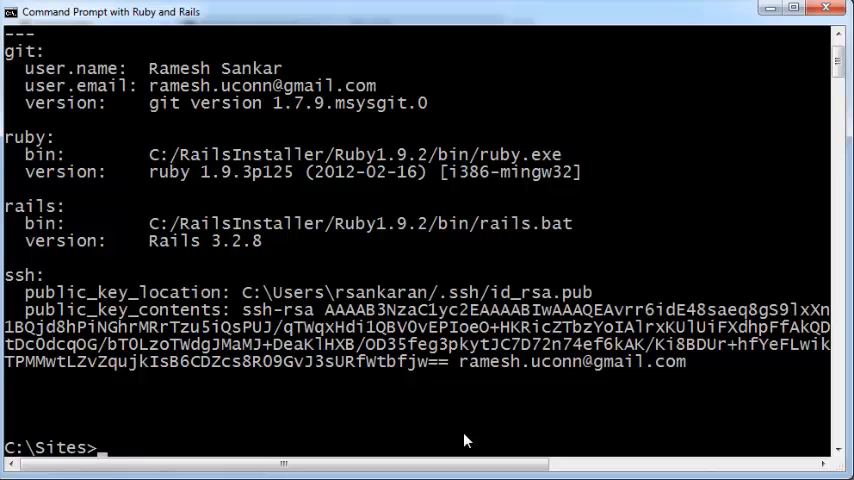
# - Run 'rails new sample_app' in C:\Sites to generate the app and bundle its gems
pyautogui.write('rails new')
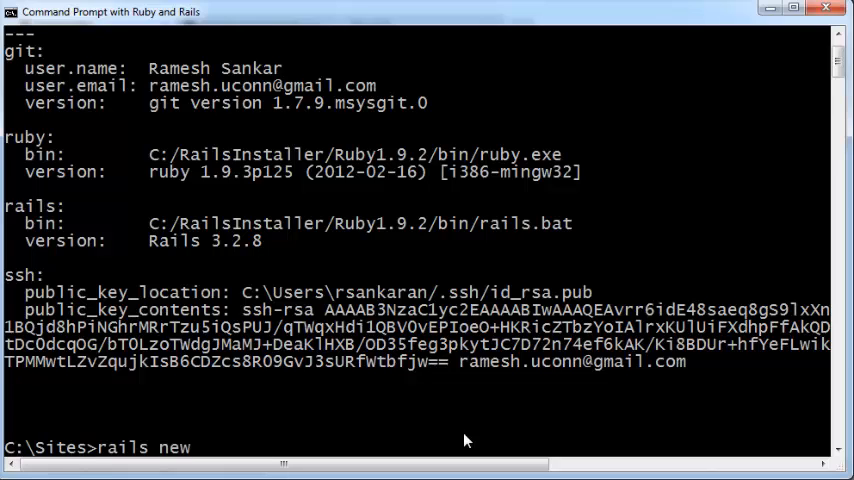
pyautogui.write('sample_app')
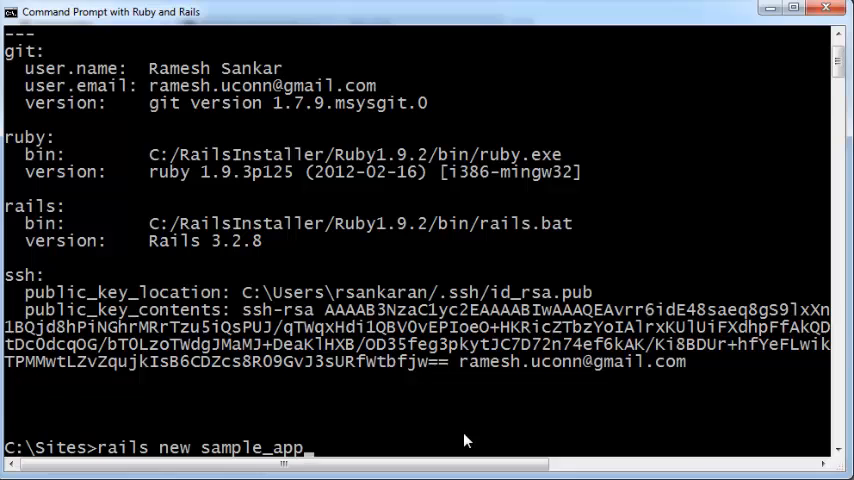
pyautogui.press('Return')
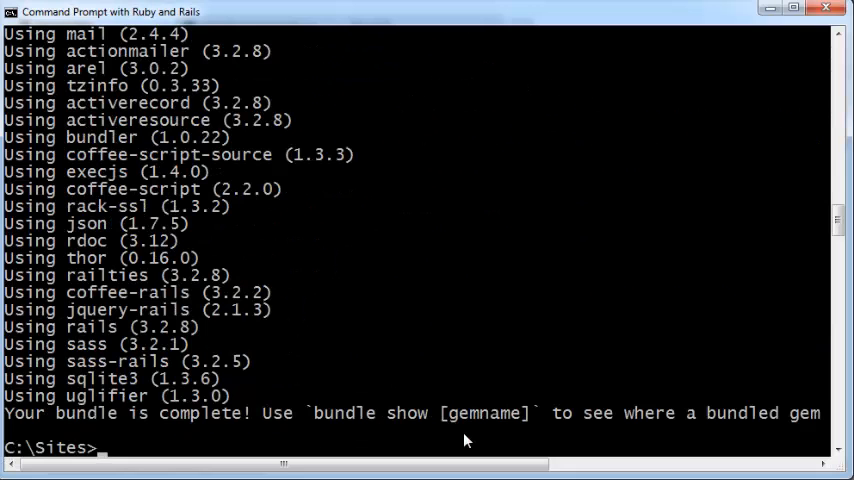
pyautogui.moveTo(484, 440)
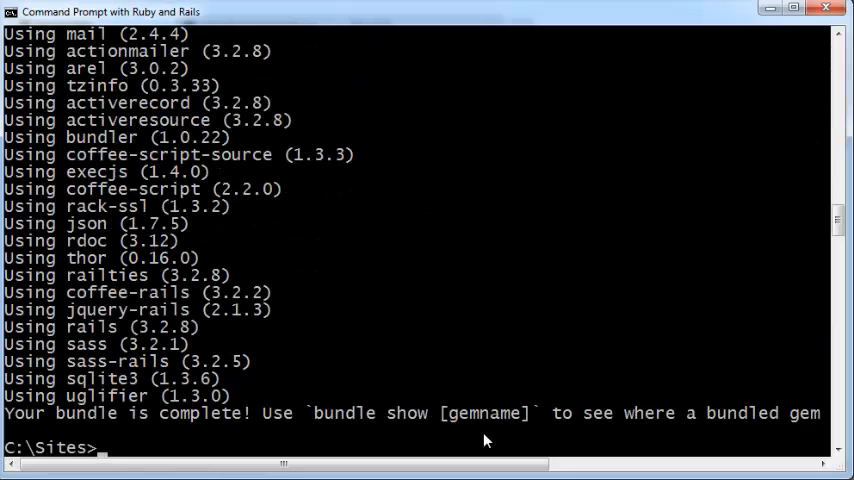
# - Change into the sample_app folder with 'cd sample_app'
pyautogui.write('c')
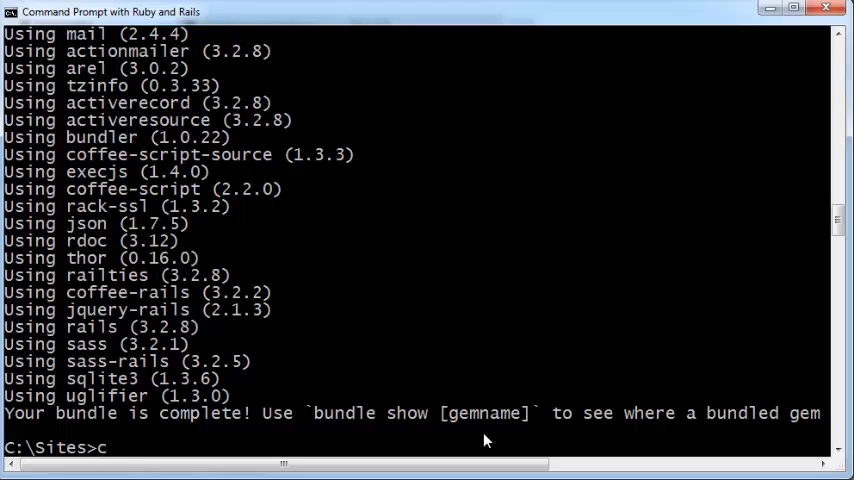
pyautogui.write('d')
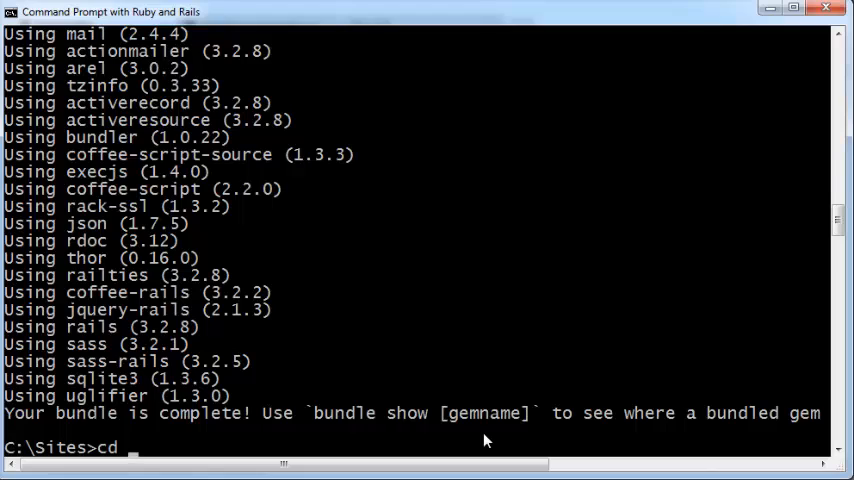
pyautogui.write('sam')
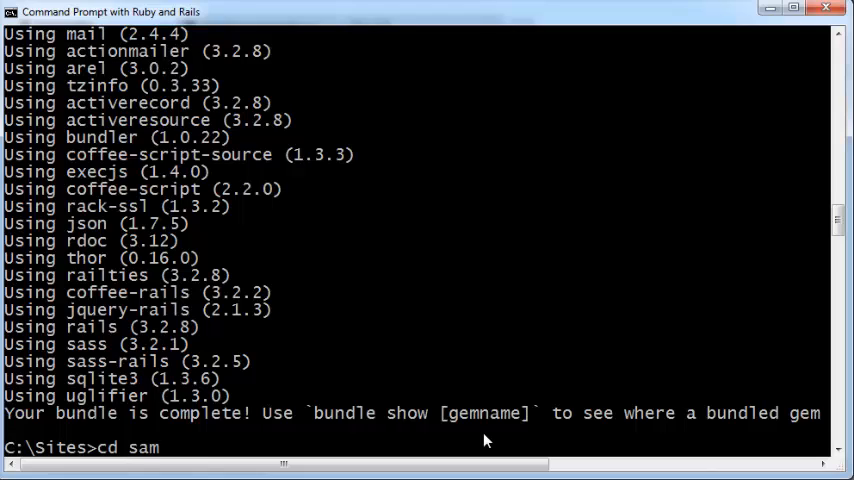
pyautogui.write('ple')
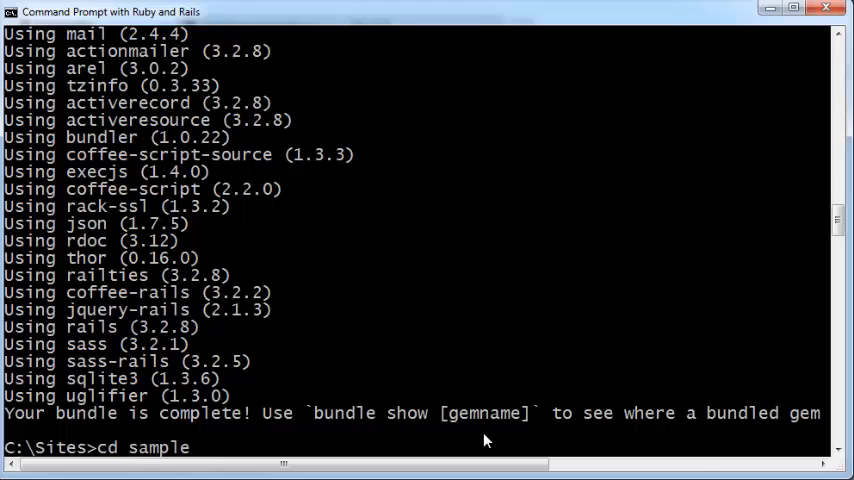
pyautogui.write('_app')
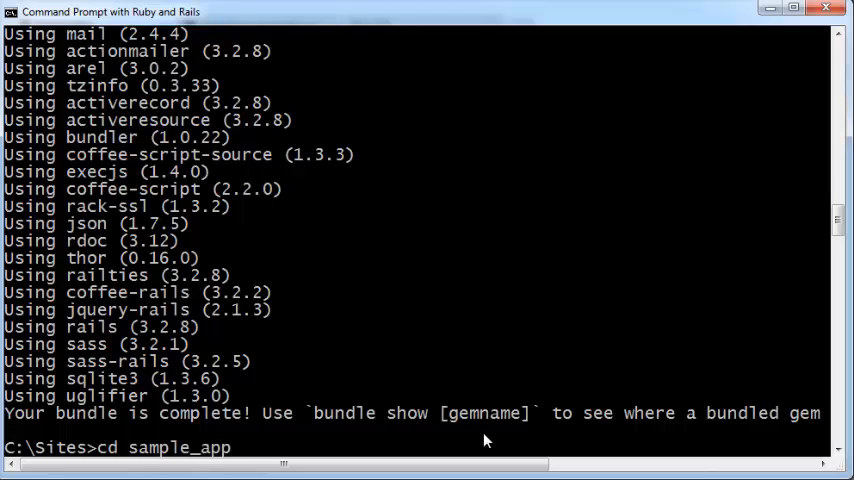
pyautogui.press('Return')
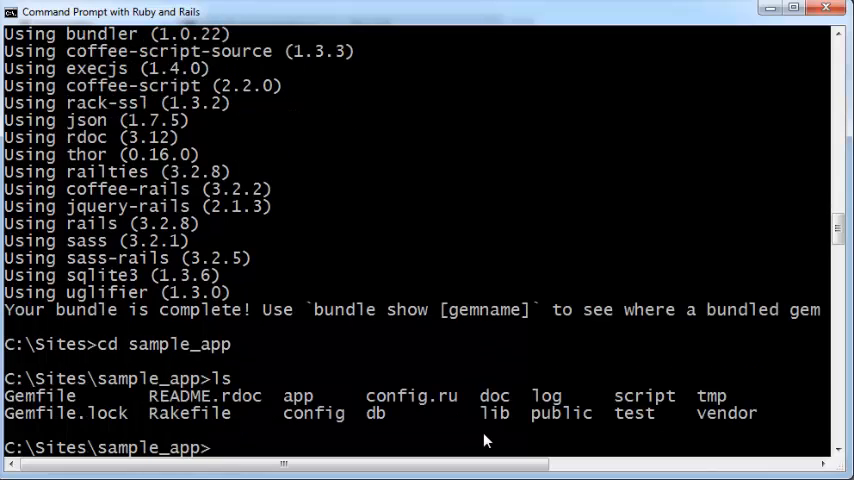
pyautogui.moveTo(560, 244)
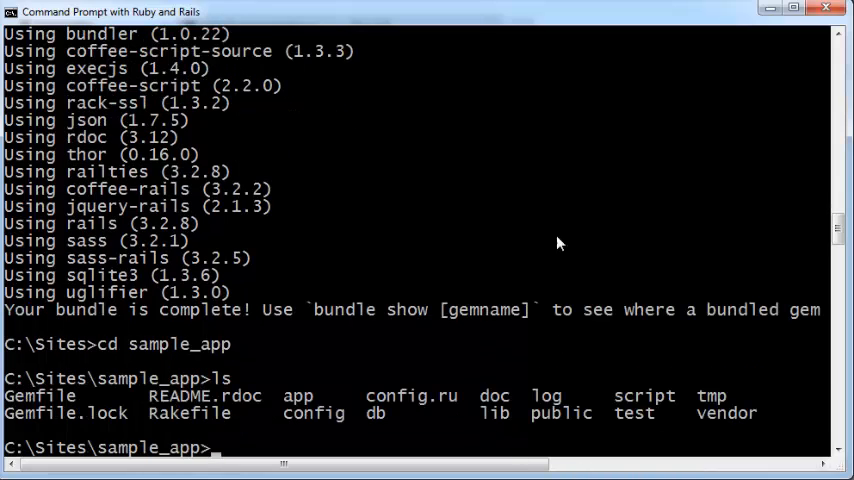
pyautogui.moveTo(630, 168)
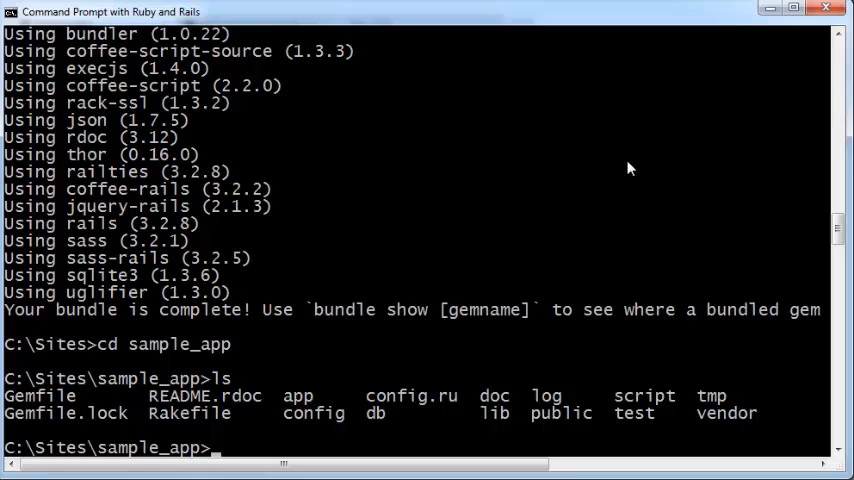
# - Initialize git, stage all files with 'git add .', and commit with message "Initial commit"
pyautogui.write('git init')
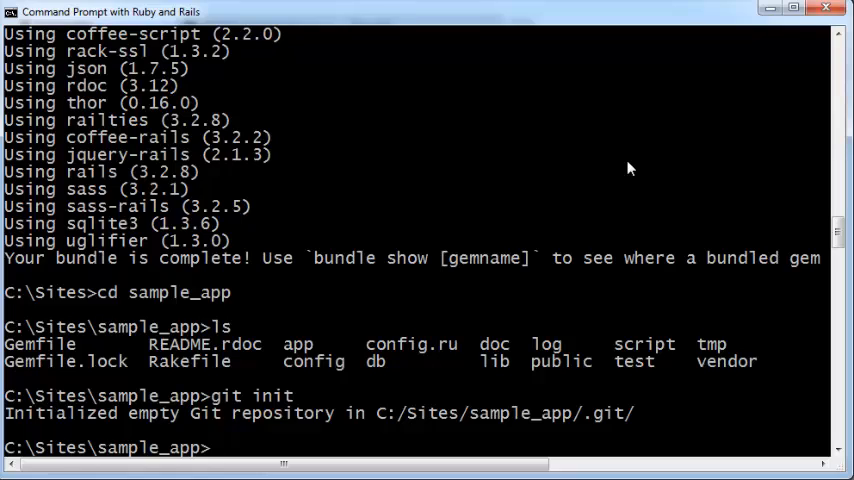
pyautogui.moveTo(388, 128)
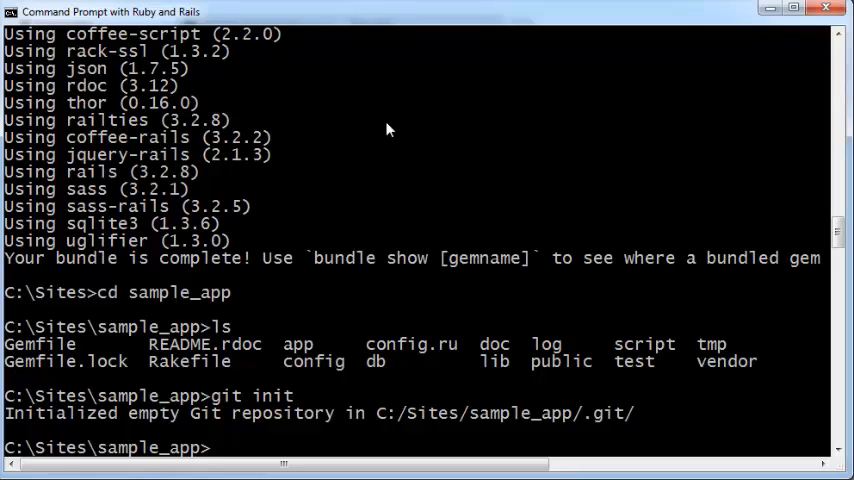
pyautogui.moveTo(624, 418)
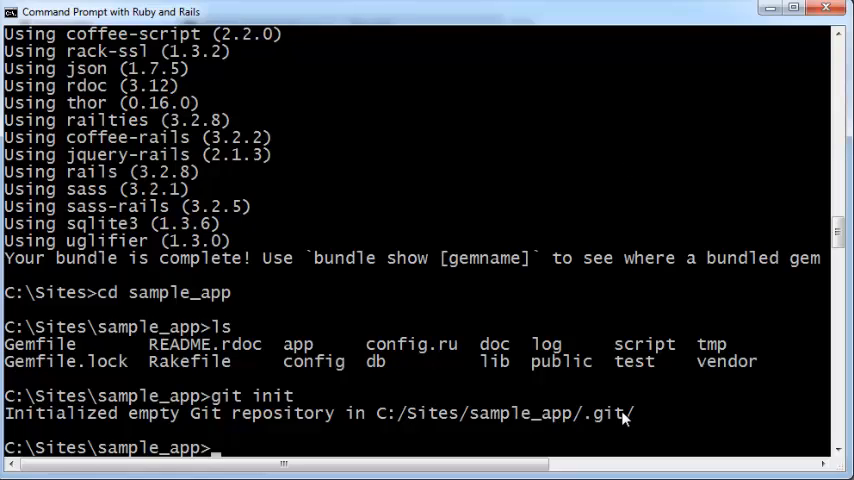
pyautogui.moveTo(396, 292)
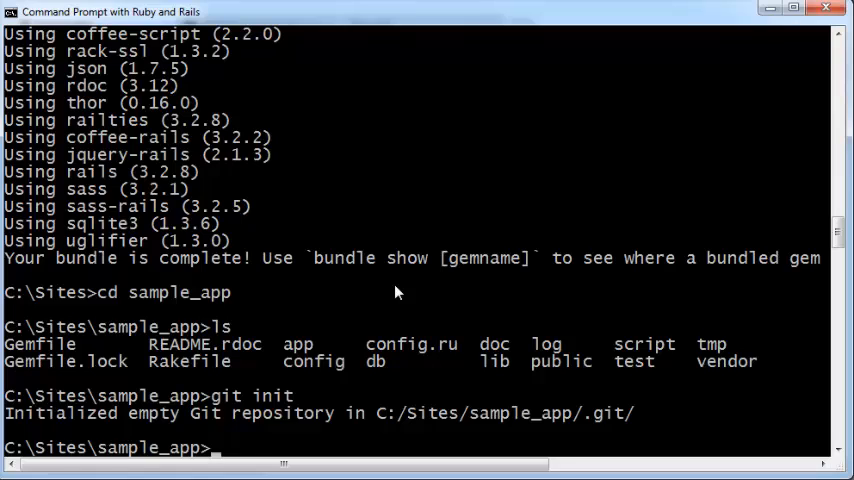
pyautogui.write('git add .')
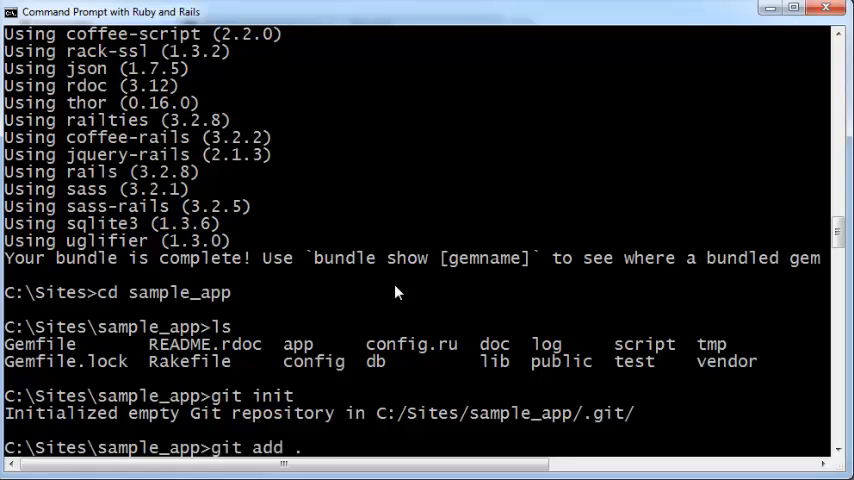
pyautogui.moveTo(436, 312)
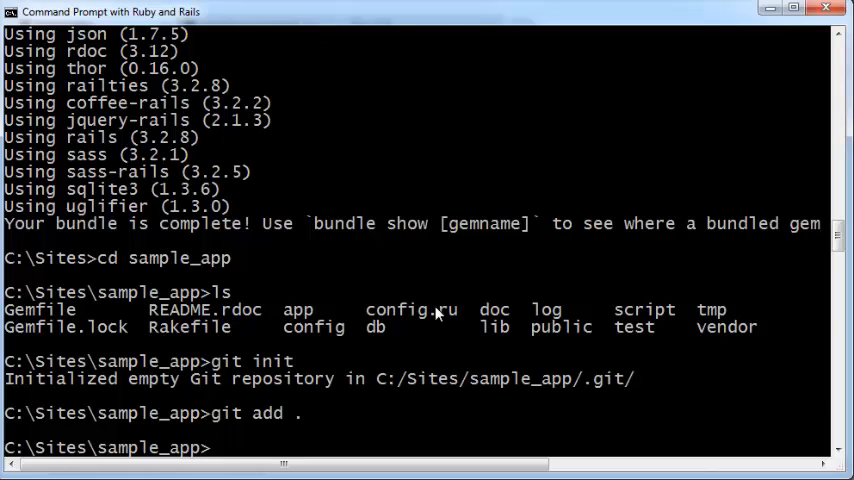
pyautogui.write('git commit -m')
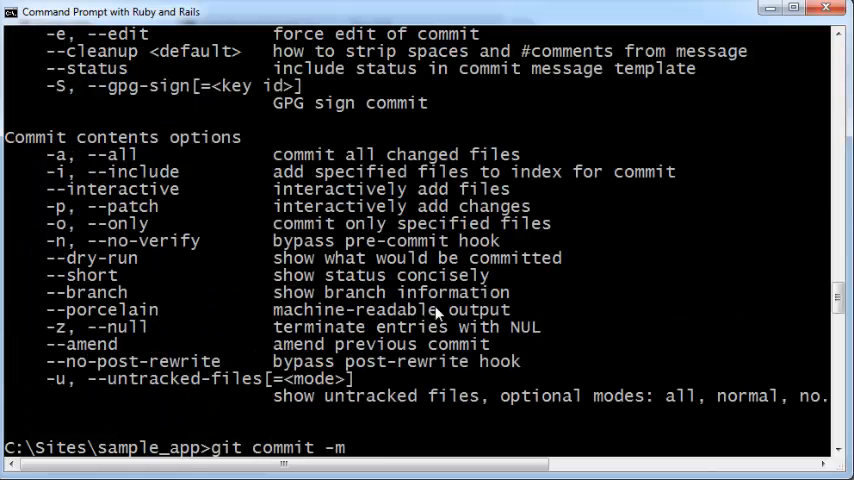
pyautogui.write('"Initial')
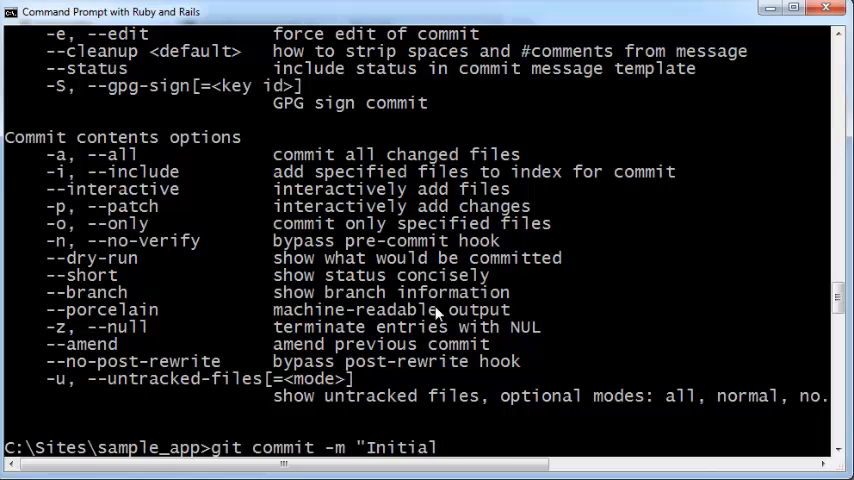
pyautogui.press('Return')
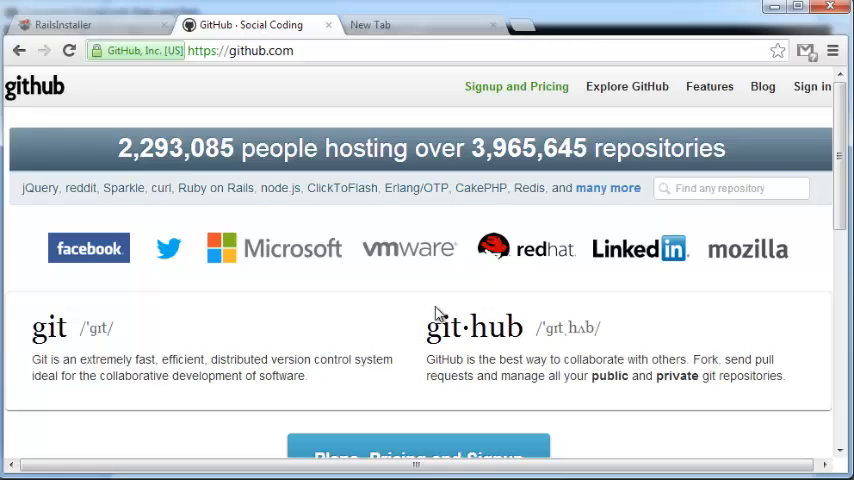
# - Go to GitHub's Signup and Pricing page from the homepage
pyautogui.scroll(-3)
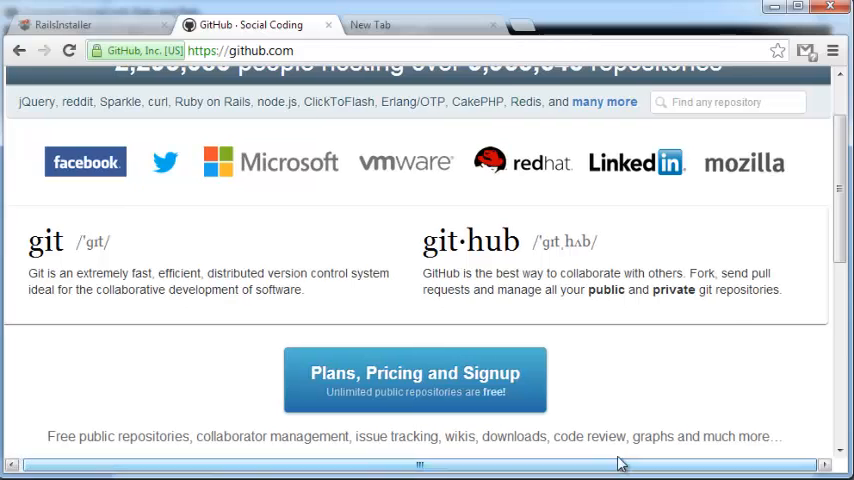
pyautogui.scroll(3)
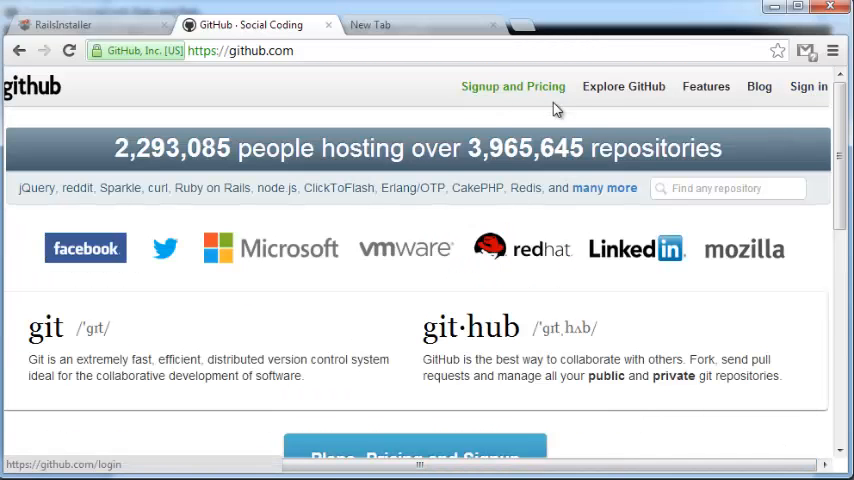
pyautogui.click(512, 86)
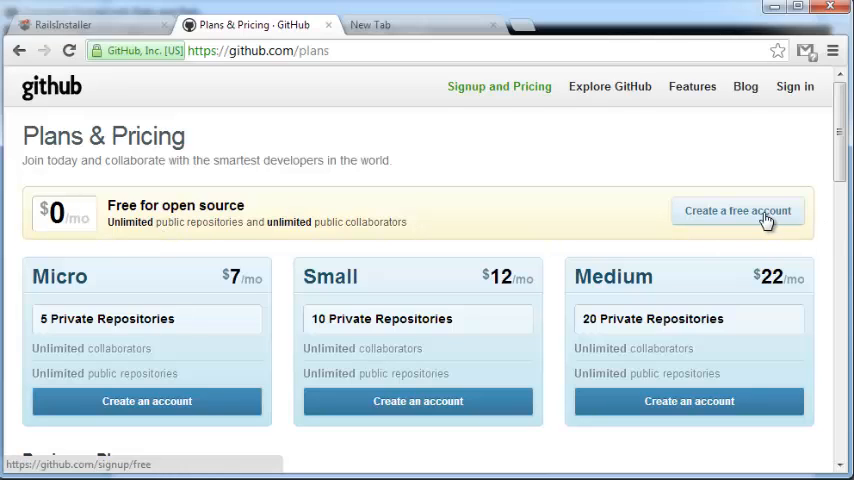
pyautogui.moveTo(738, 208)
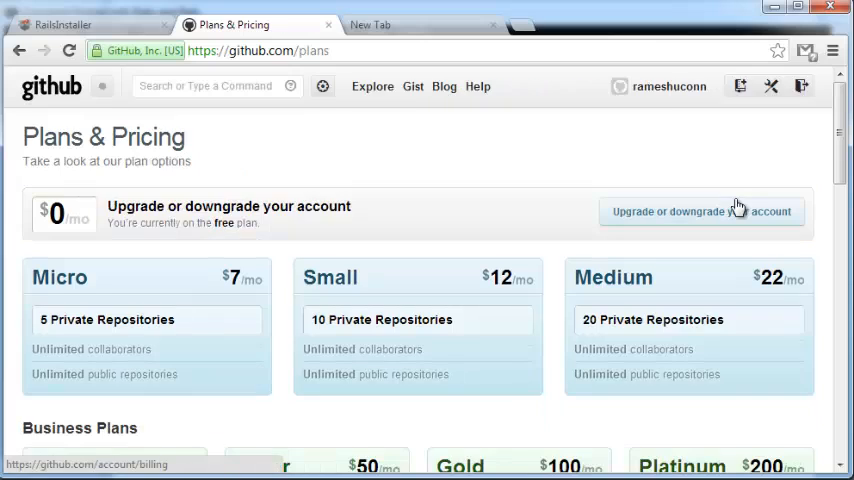
pyautogui.moveTo(592, 126)
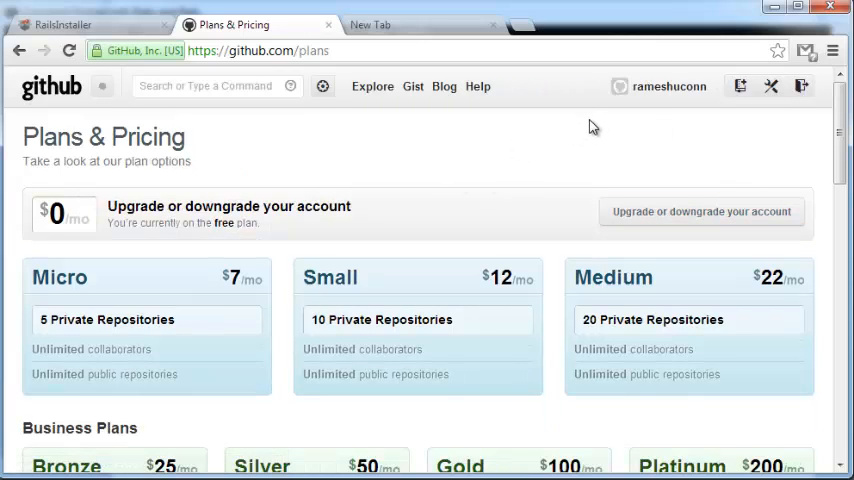
pyautogui.moveTo(408, 264)
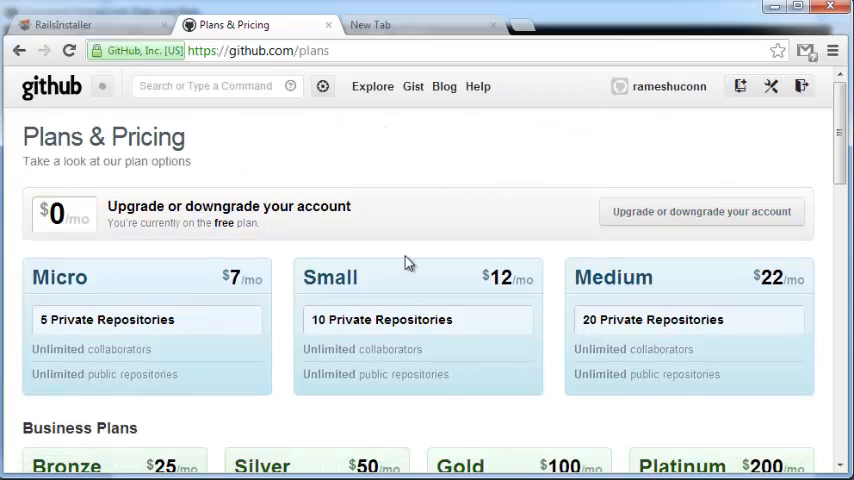
pyautogui.moveTo(280, 196)
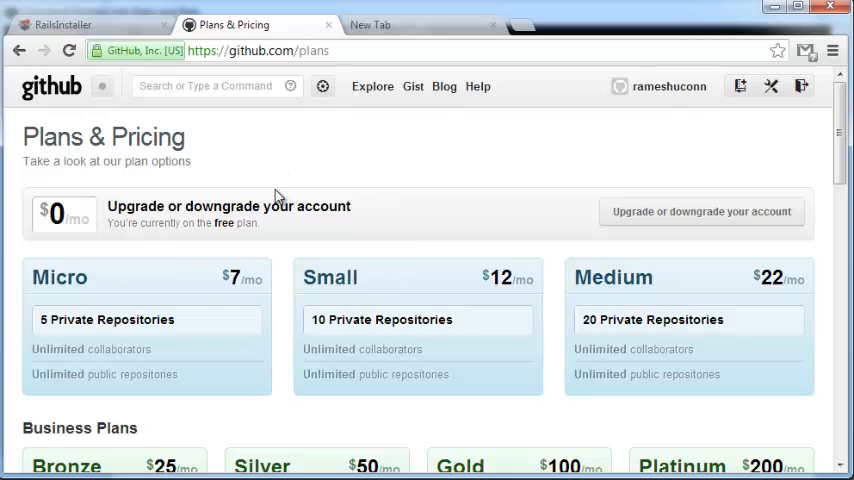
pyautogui.moveTo(750, 128)
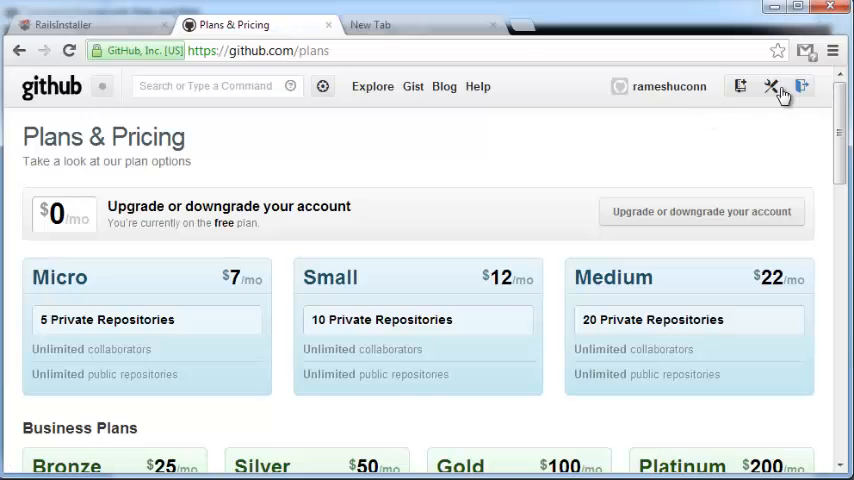
pyautogui.moveTo(740, 88)
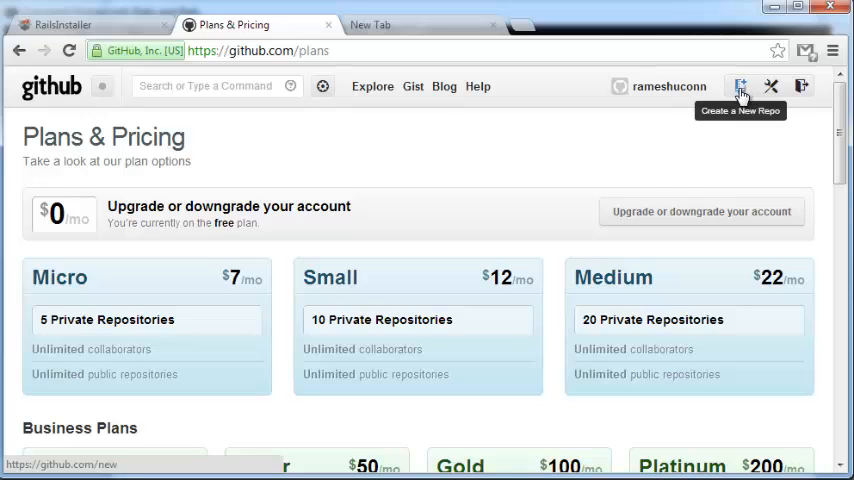
# - Fill the new-repository form with name sample_app and description 'My sample application', kept Public
pyautogui.click(740, 86)
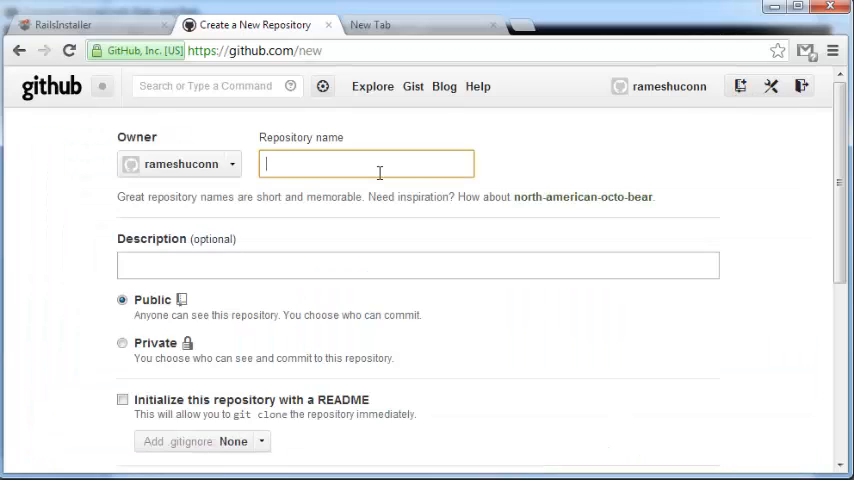
pyautogui.write('sample')
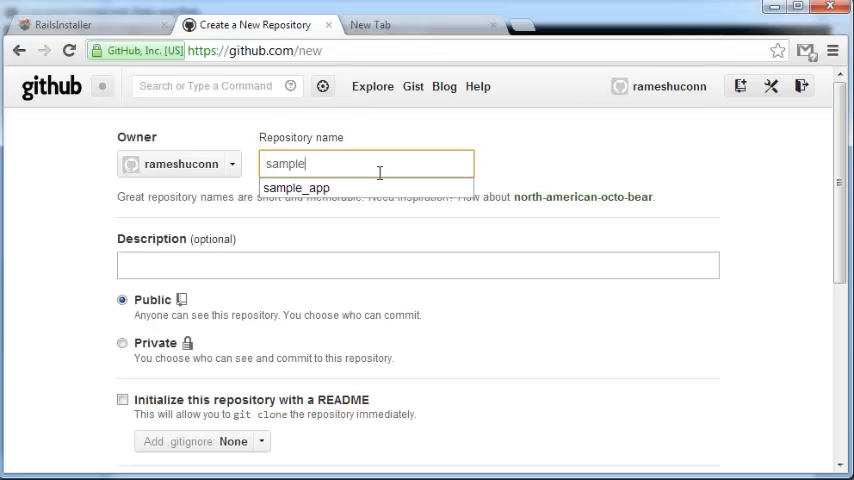
pyautogui.write('_app')
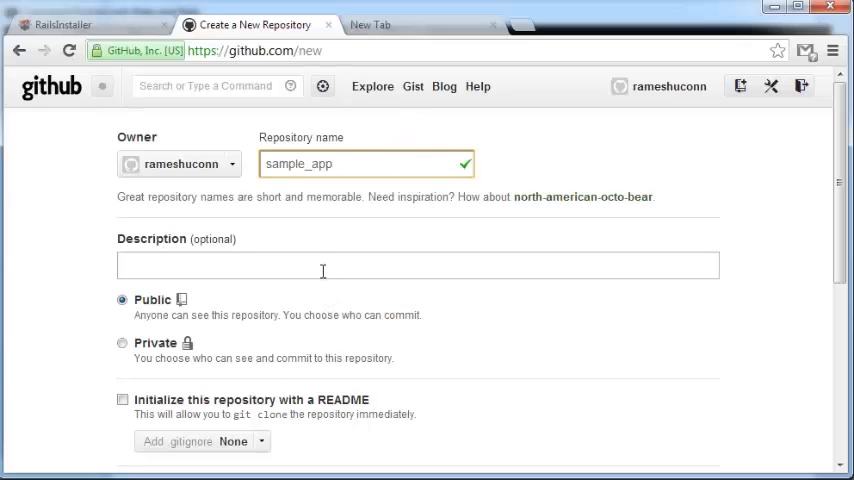
pyautogui.write('M')
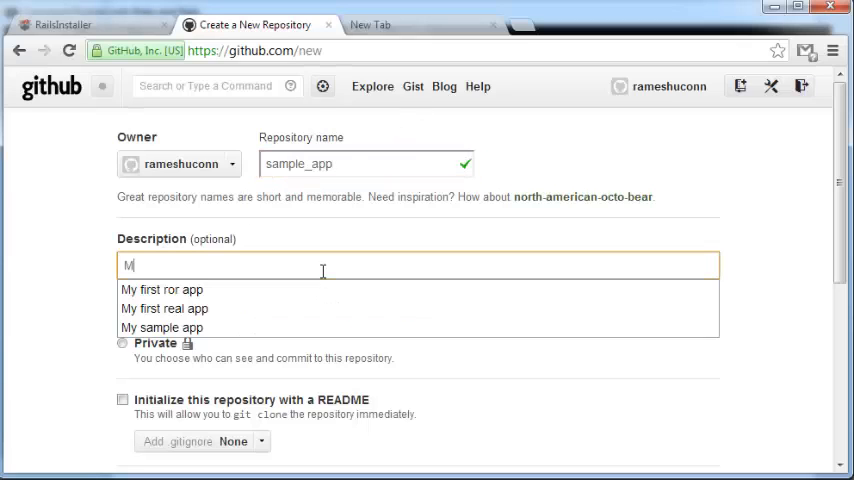
pyautogui.write('y sample applic')
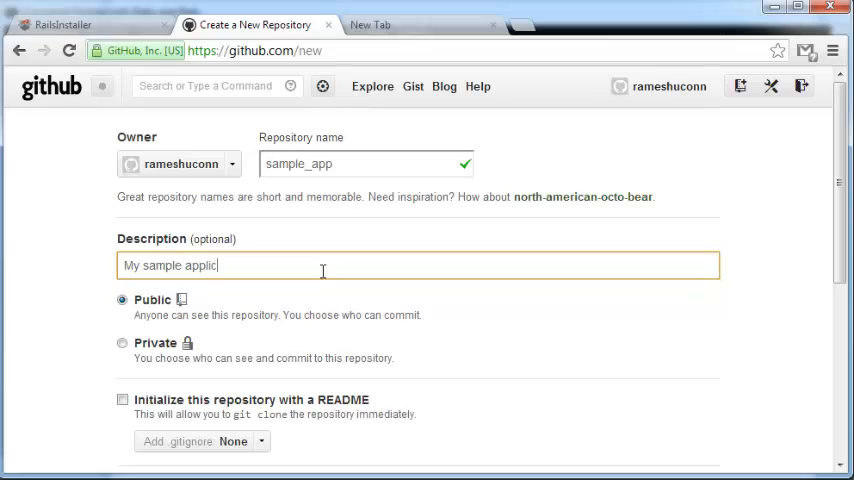
pyautogui.write('ation')
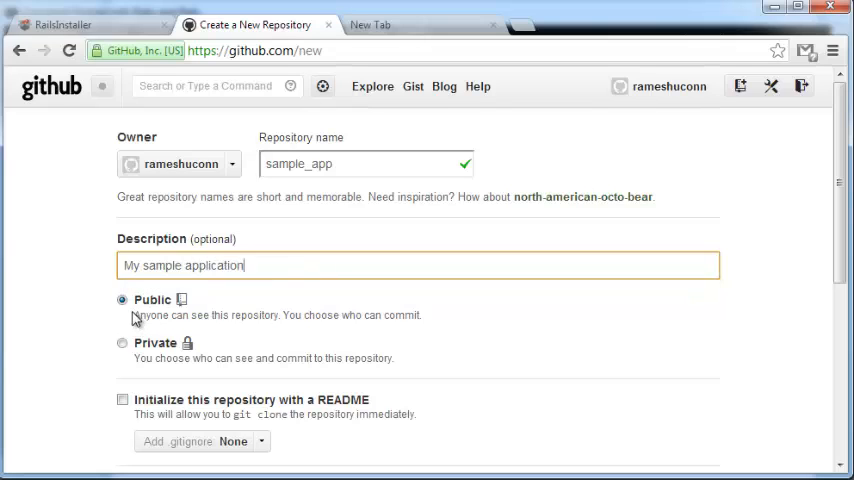
pyautogui.moveTo(168, 304)
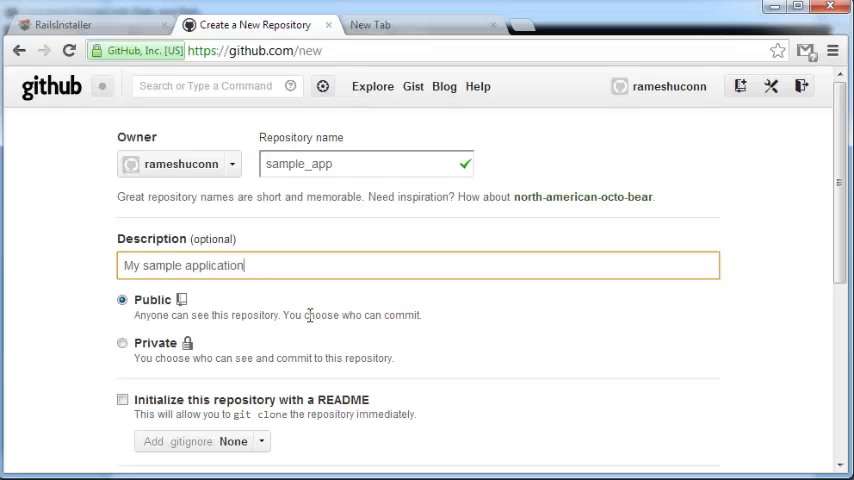
pyautogui.moveTo(184, 362)
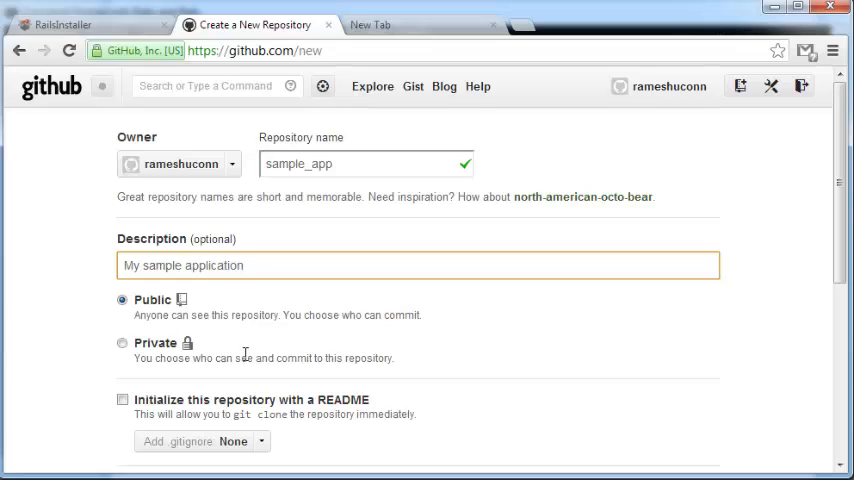
pyautogui.moveTo(204, 392)
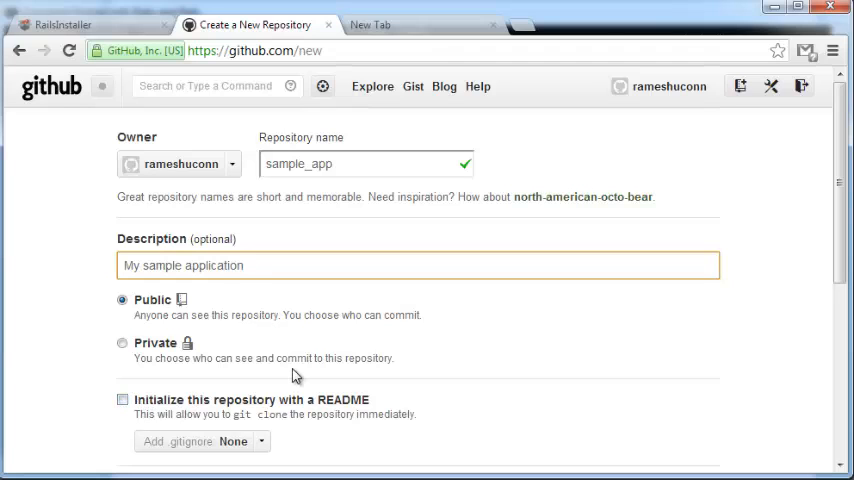
pyautogui.scroll(-3)
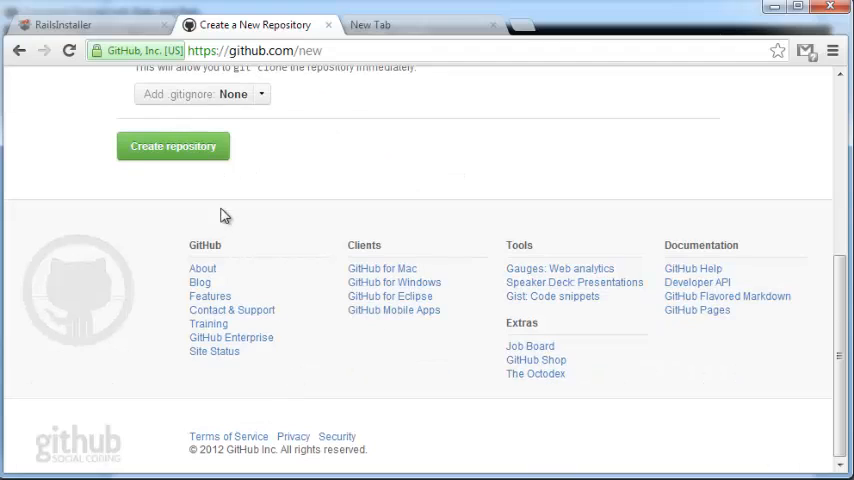
# - Create the sample_app repository so its quick-setup page appears
pyautogui.click(172, 146)
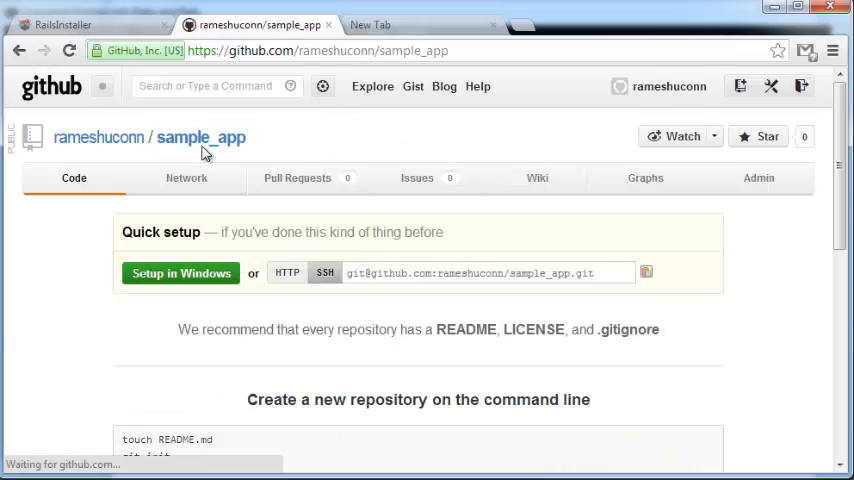
pyautogui.moveTo(504, 126)
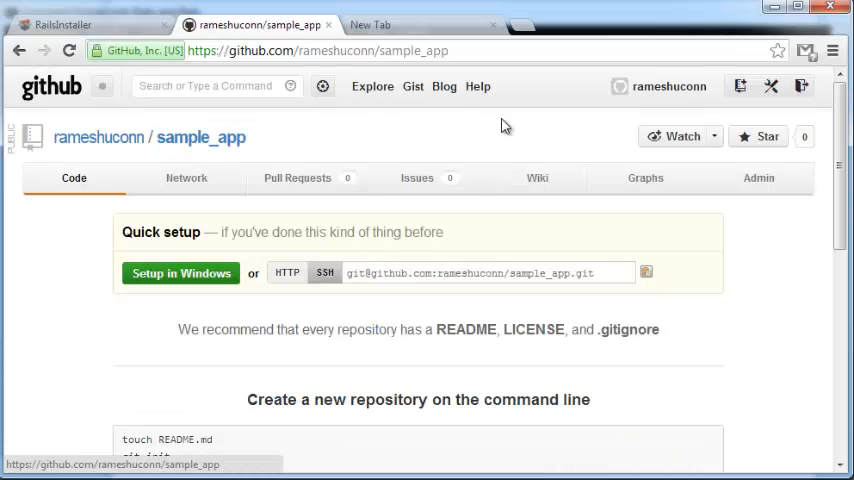
pyautogui.moveTo(548, 128)
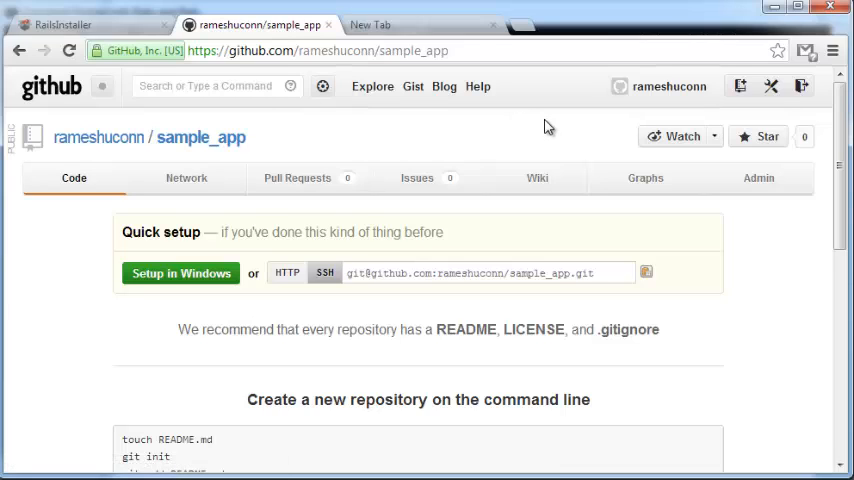
pyautogui.moveTo(372, 224)
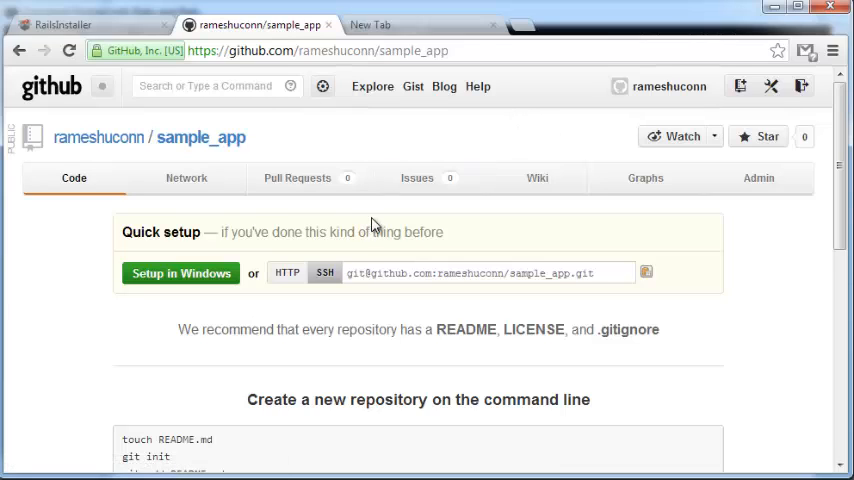
pyautogui.moveTo(740, 120)
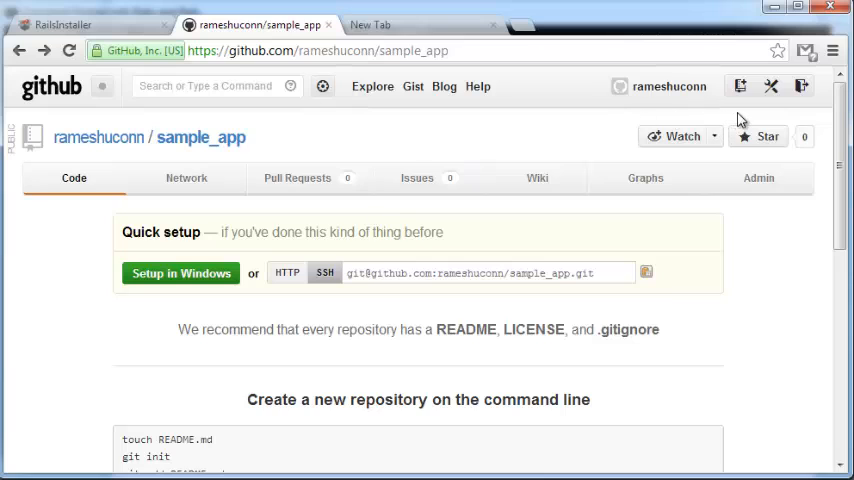
pyautogui.moveTo(772, 86)
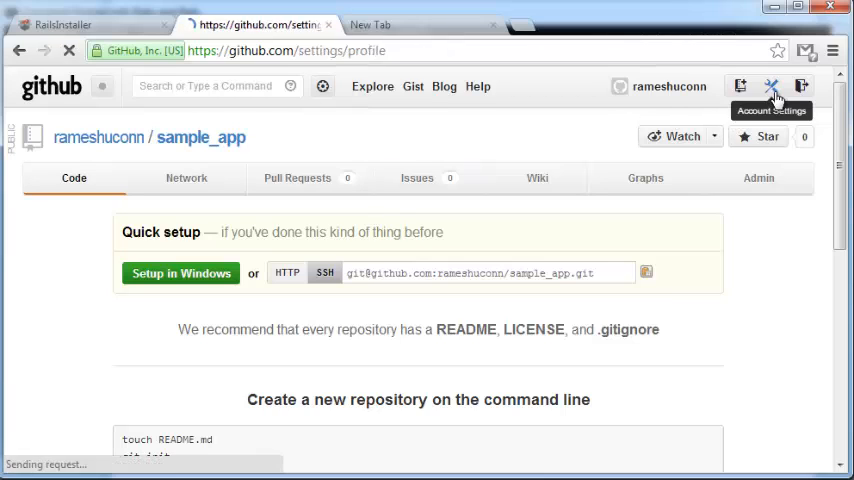
# - In account settings' SSH Keys page, begin a new key titled Mac-bootcamp-windows-laptop
pyautogui.click(772, 84)
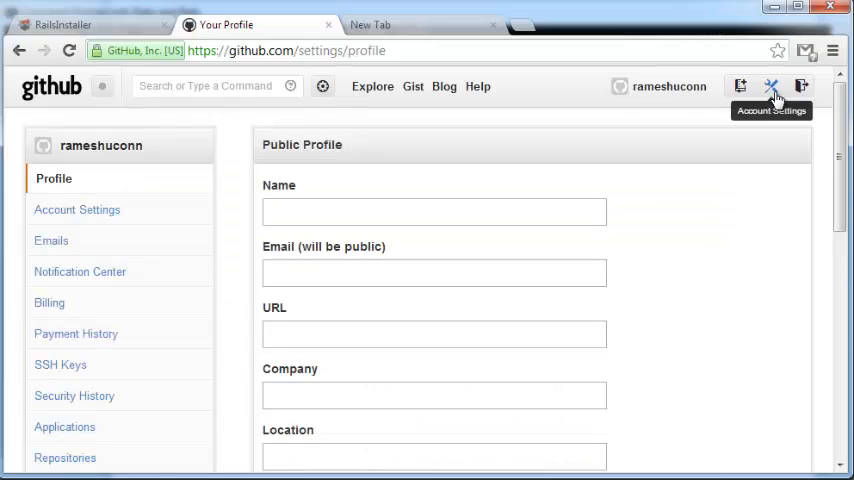
pyautogui.moveTo(152, 344)
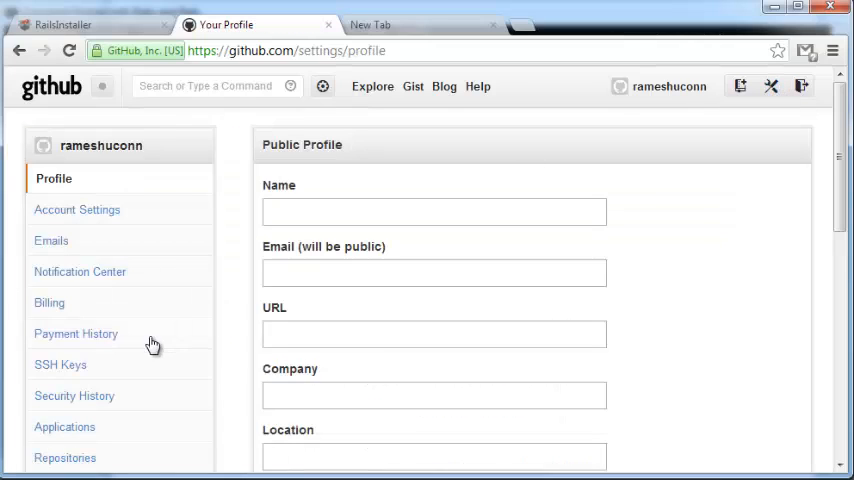
pyautogui.moveTo(60, 372)
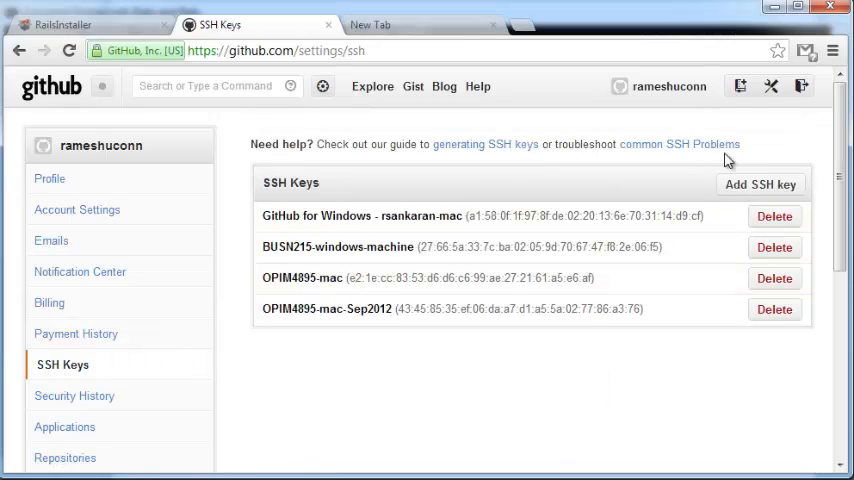
pyautogui.click(760, 184)
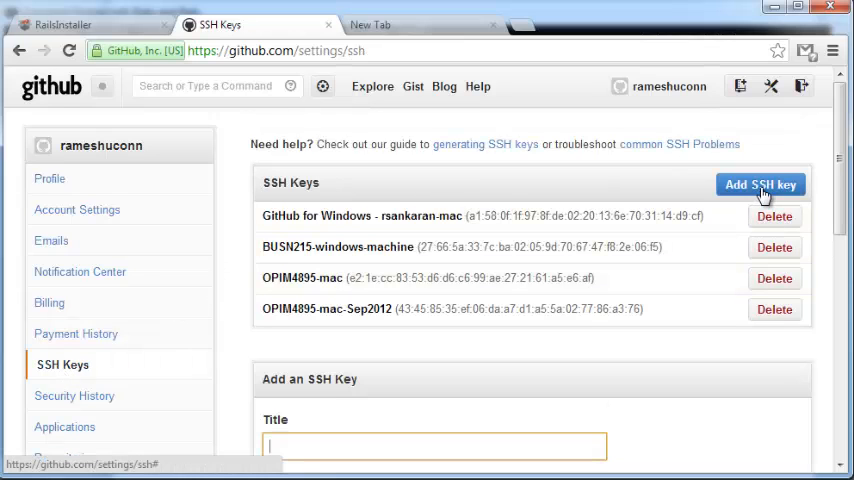
pyautogui.scroll(-3)
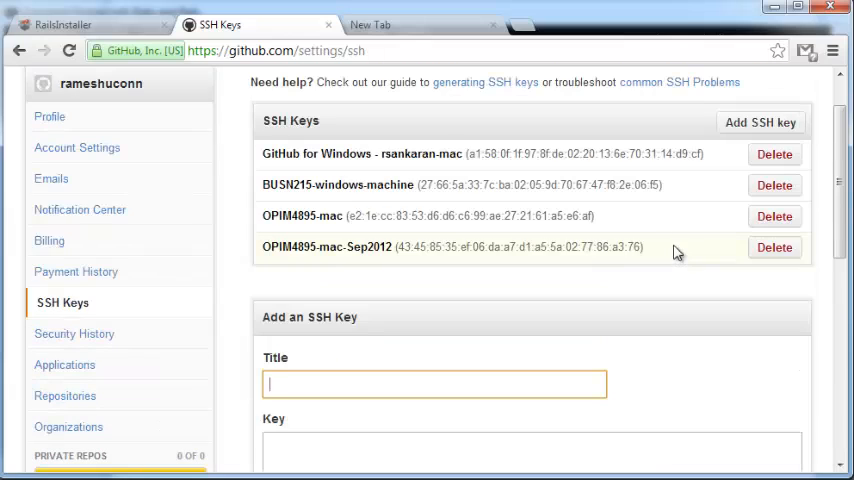
pyautogui.scroll(-3)
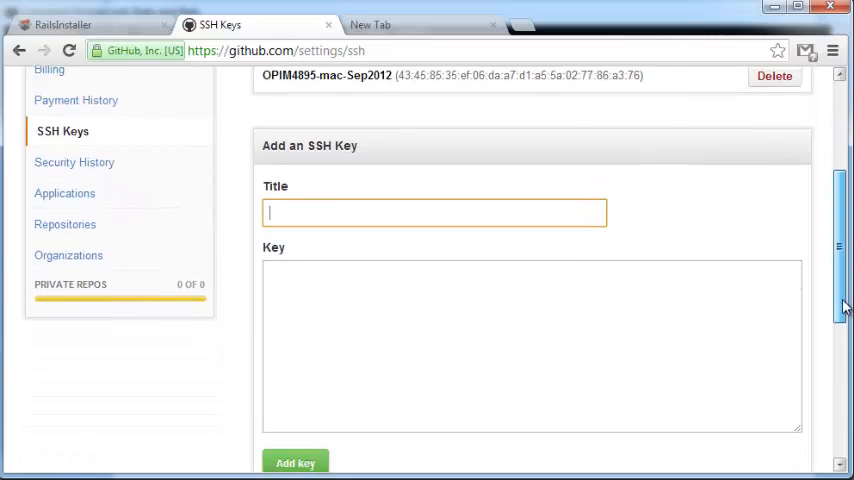
pyautogui.scroll(-3)
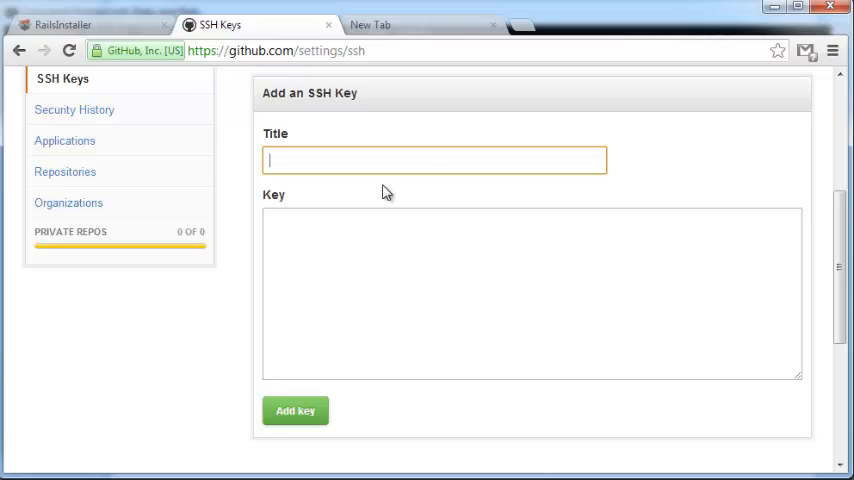
pyautogui.write('Mac-bootcamp-windows-laptop')
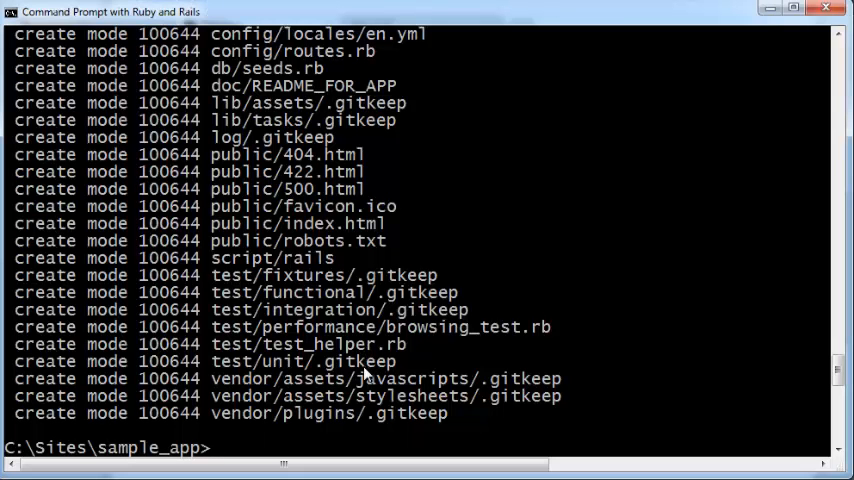
# - Run 'publickey' to copy the public SSH key to the clipboard
pyautogui.write('publ')
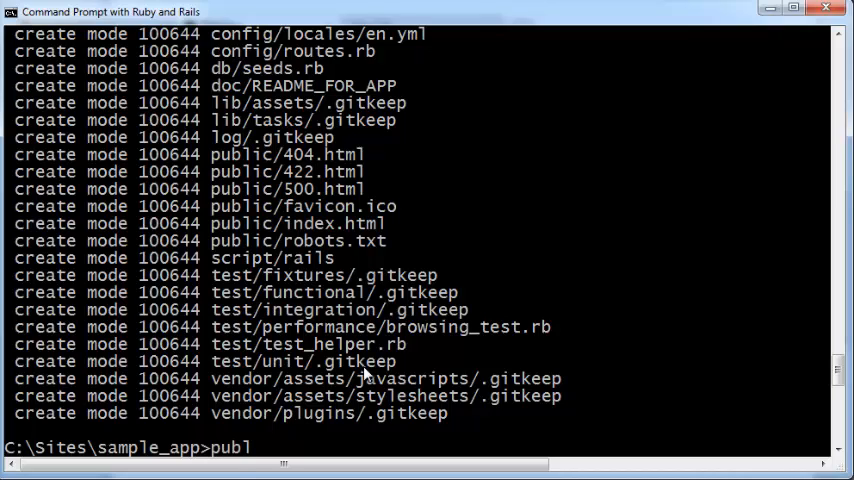
pyautogui.write('icke')
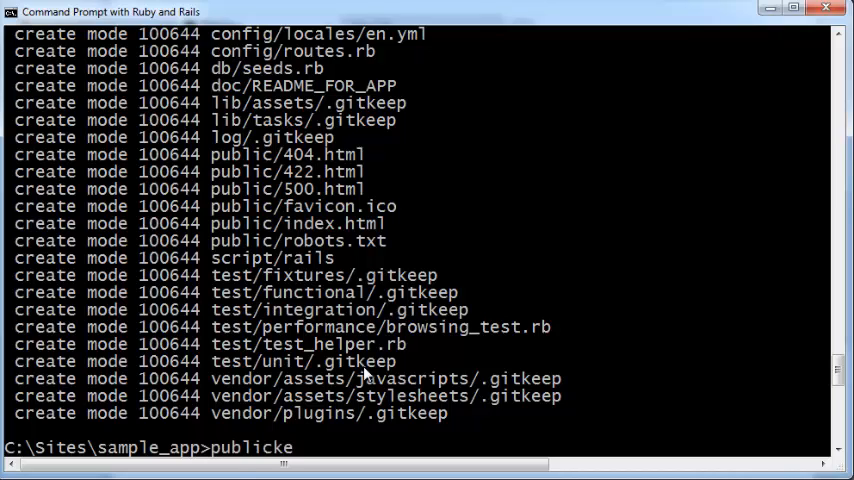
pyautogui.write('y')
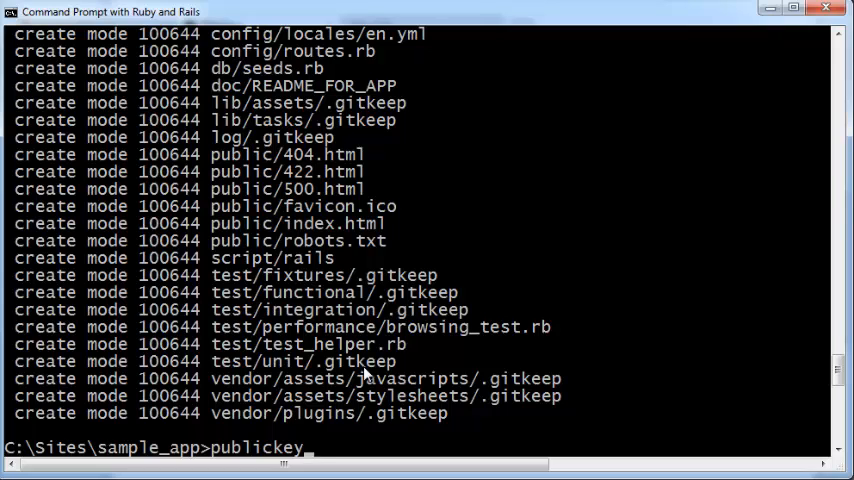
pyautogui.press('Return')
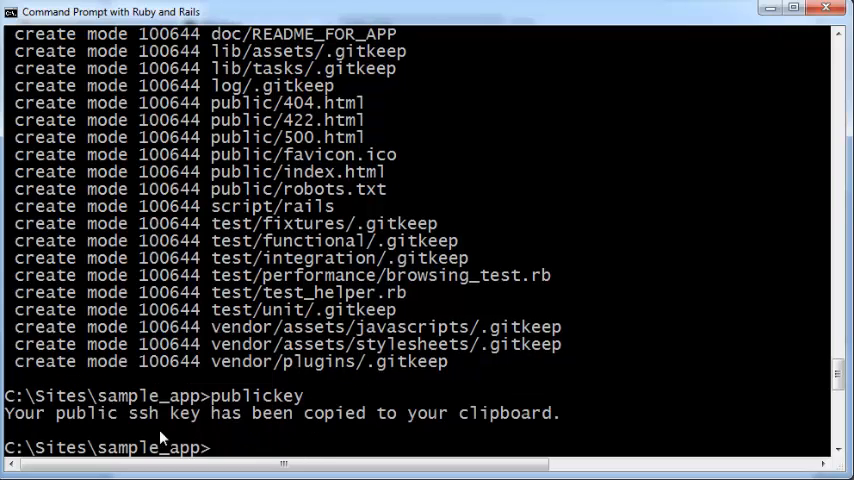
pyautogui.moveTo(392, 436)
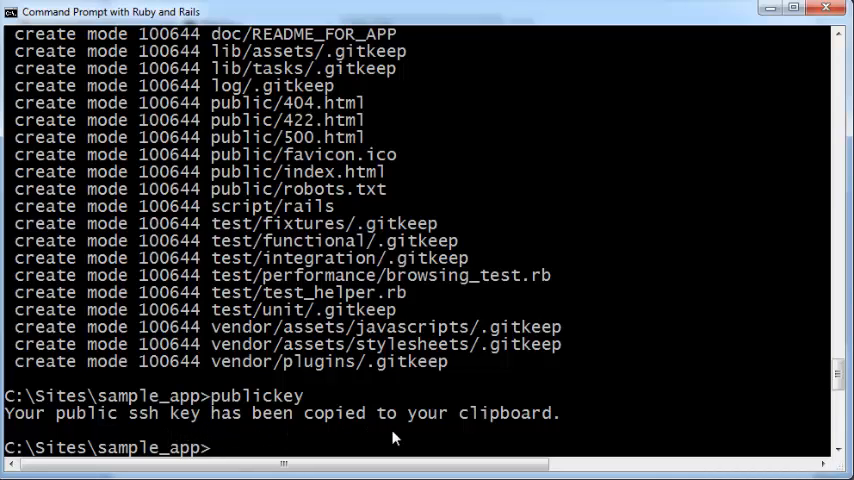
pyautogui.moveTo(436, 440)
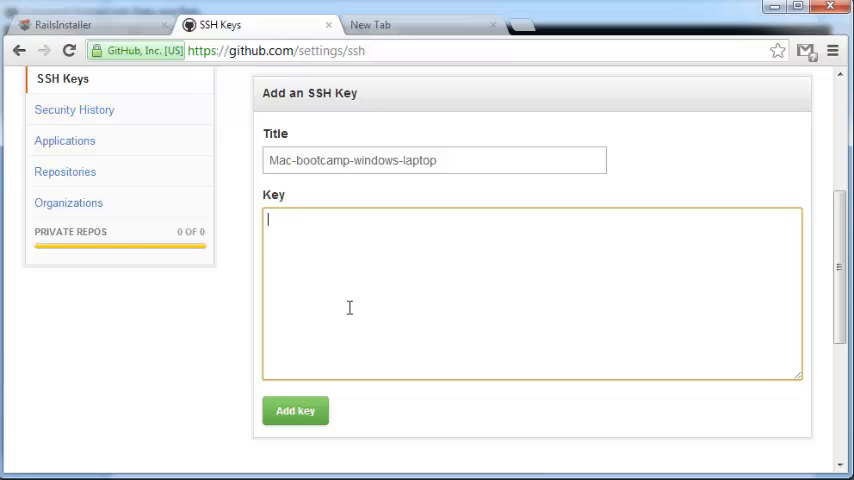
pyautogui.moveTo(332, 266)
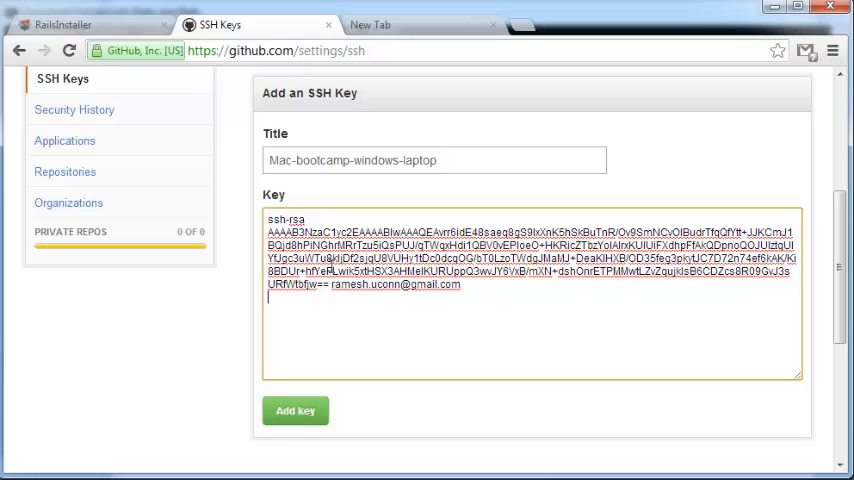
pyautogui.moveTo(322, 318)
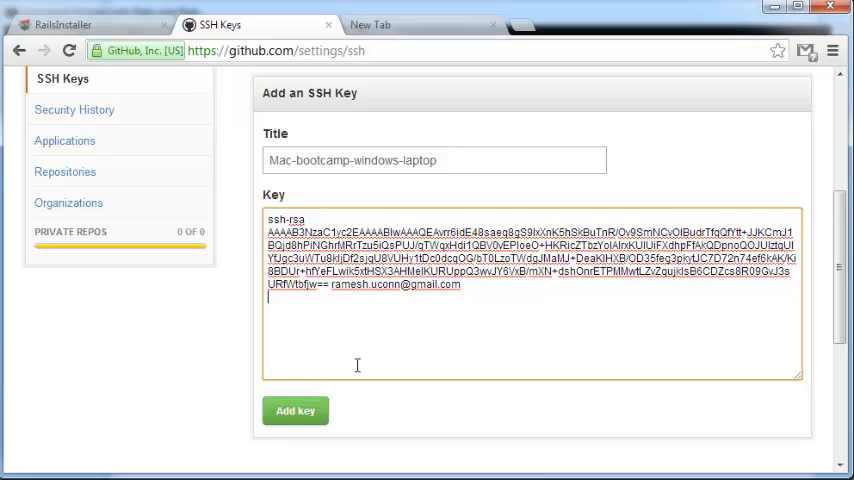
# - Add the pasted key and confirm the account password so Mac-bootcamp-windows-laptop is saved
pyautogui.click(296, 410)
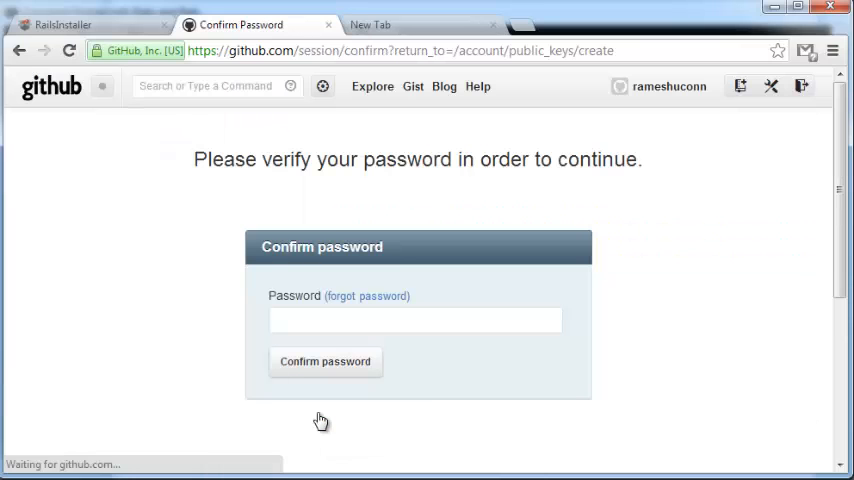
pyautogui.click(416, 320)
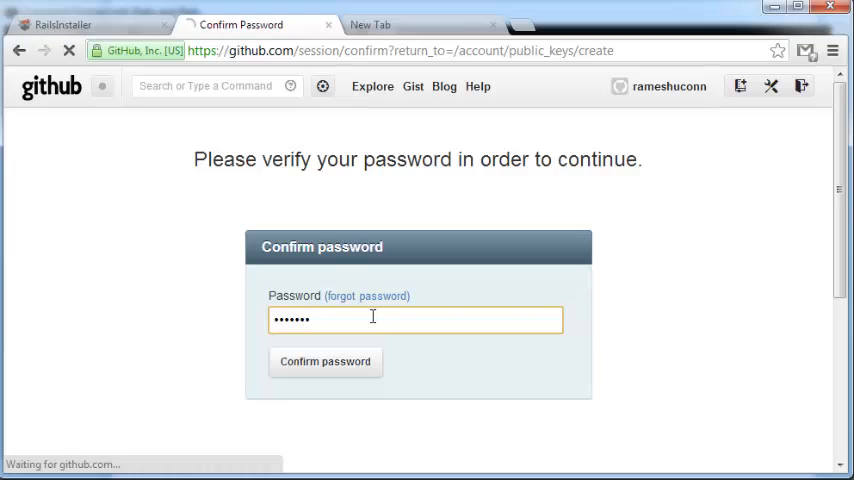
pyautogui.click(324, 360)
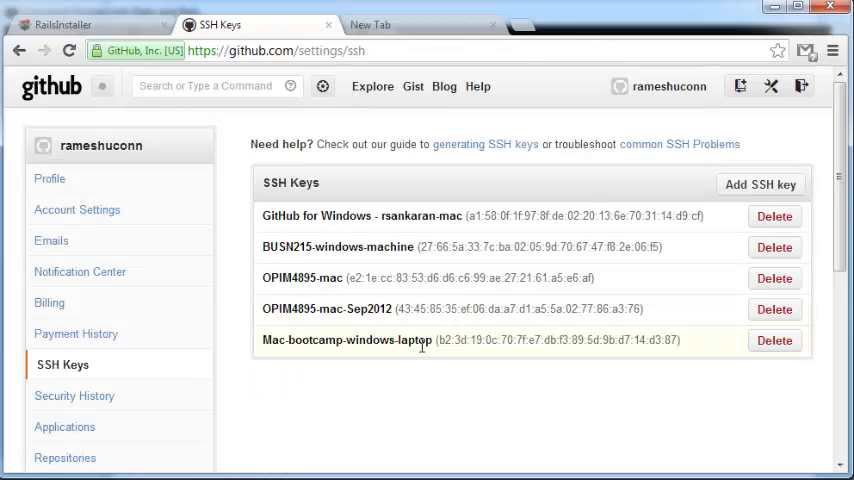
pyautogui.moveTo(460, 360)
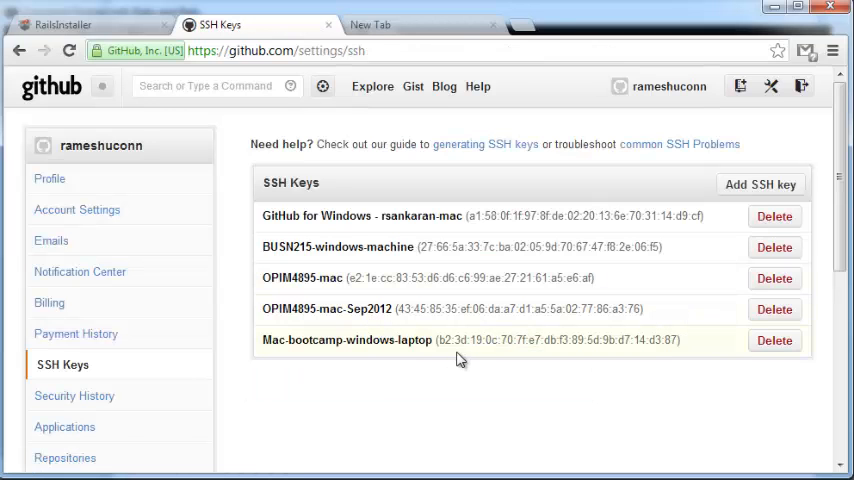
pyautogui.scroll(-3)
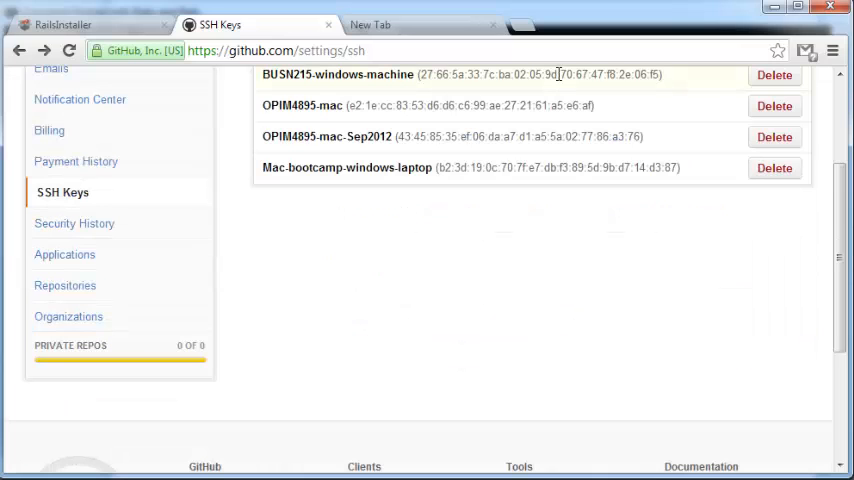
pyautogui.moveTo(64, 284)
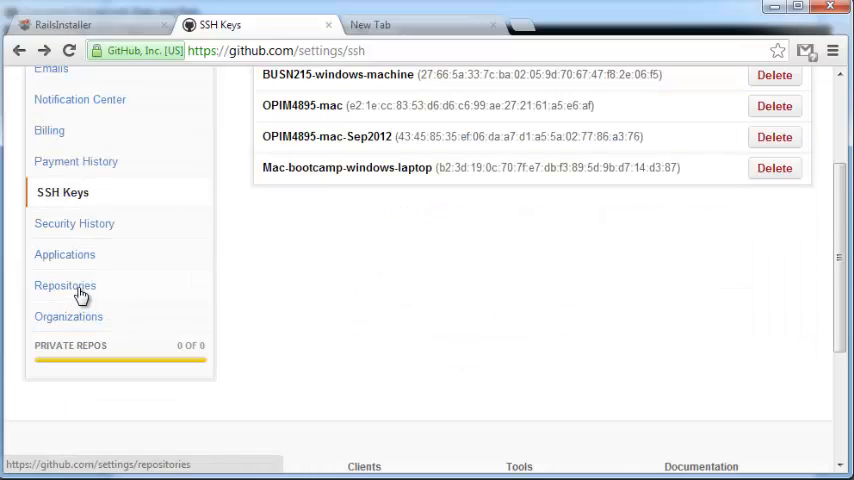
# - Go to the sample_app repository and review its 'Push an existing repository' commands
pyautogui.click(64, 284)
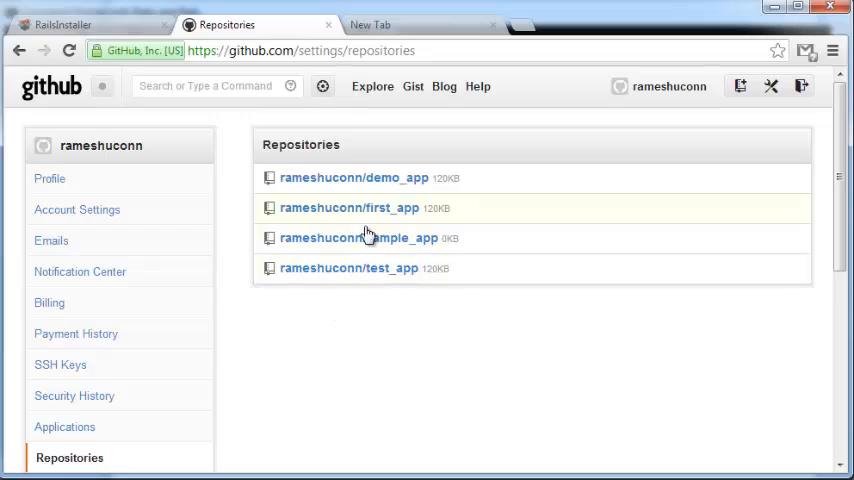
pyautogui.click(358, 238)
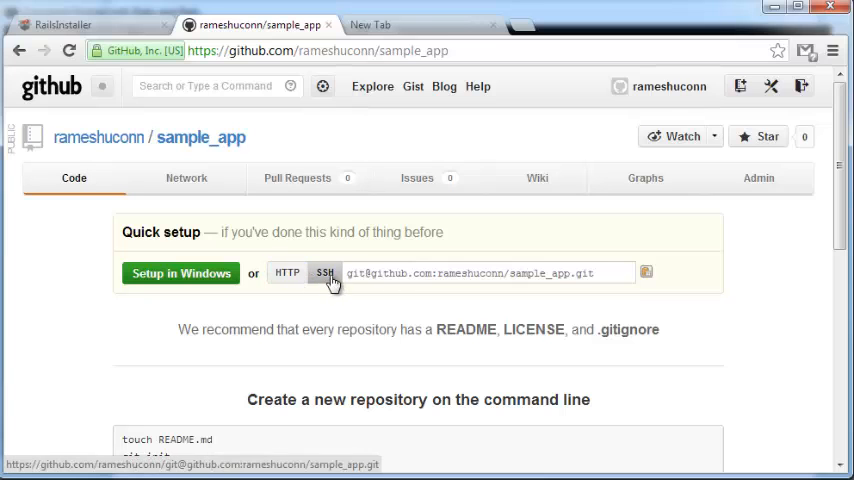
pyautogui.moveTo(374, 300)
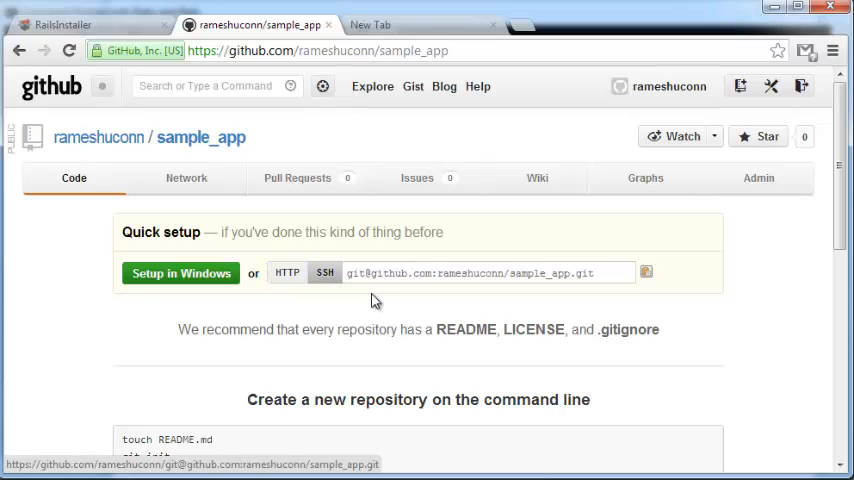
pyautogui.scroll(-3)
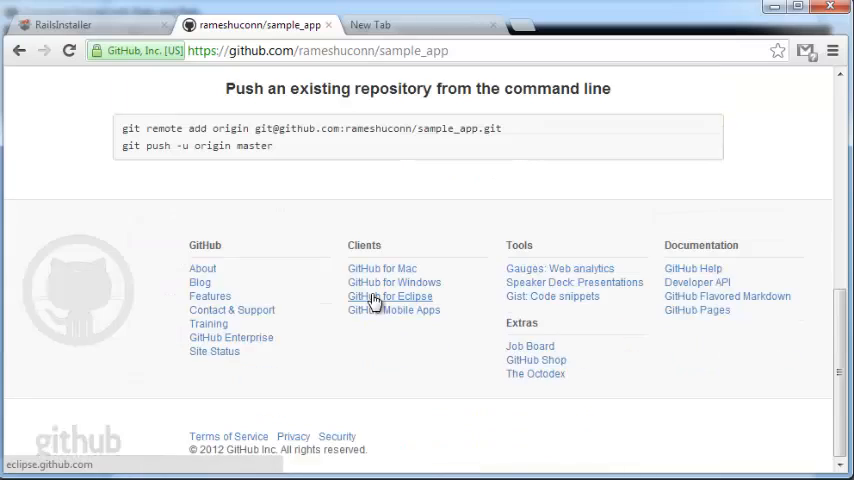
pyautogui.scroll(3)
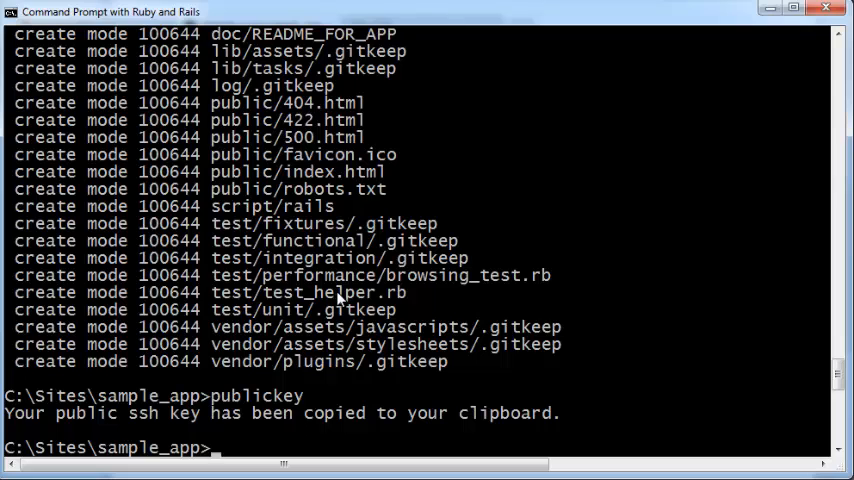
pyautogui.write('git remote add origin git@github.com:rameshuconn/sample_app.git')
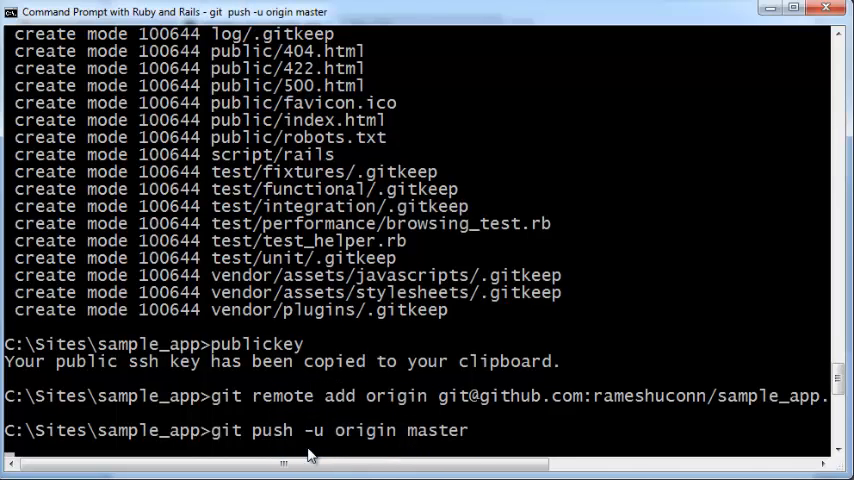
pyautogui.press('Return')
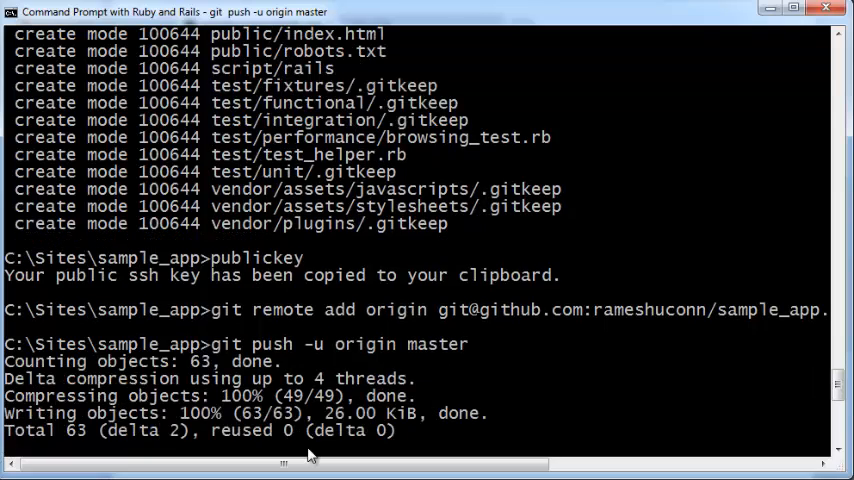
pyautogui.scroll(-3)
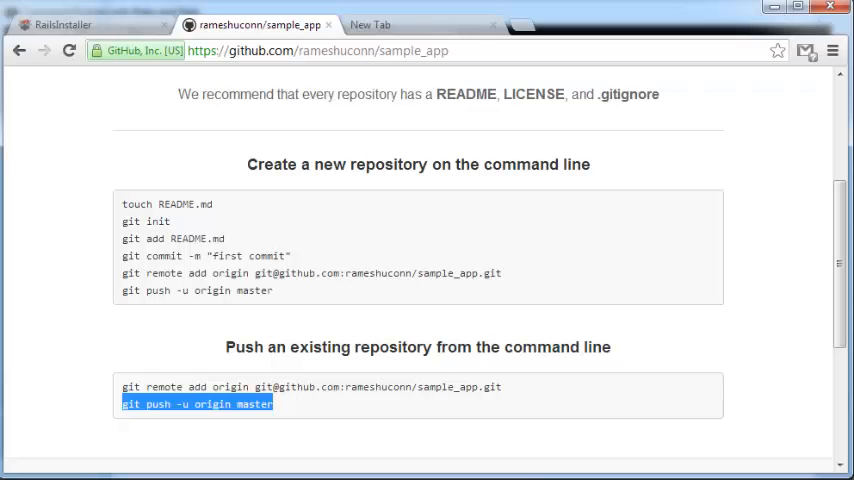
# - Scroll through sample_app's file list to confirm the Initial Commit folders are there
pyautogui.scroll(-3)
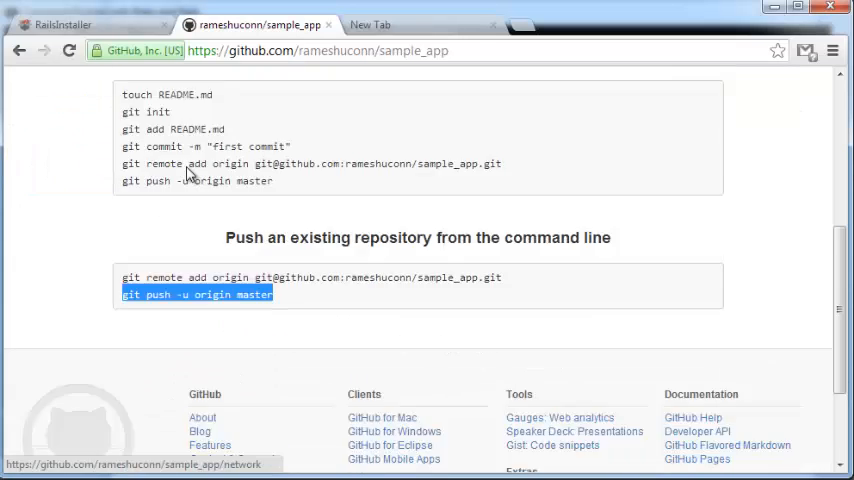
pyautogui.scroll(3)
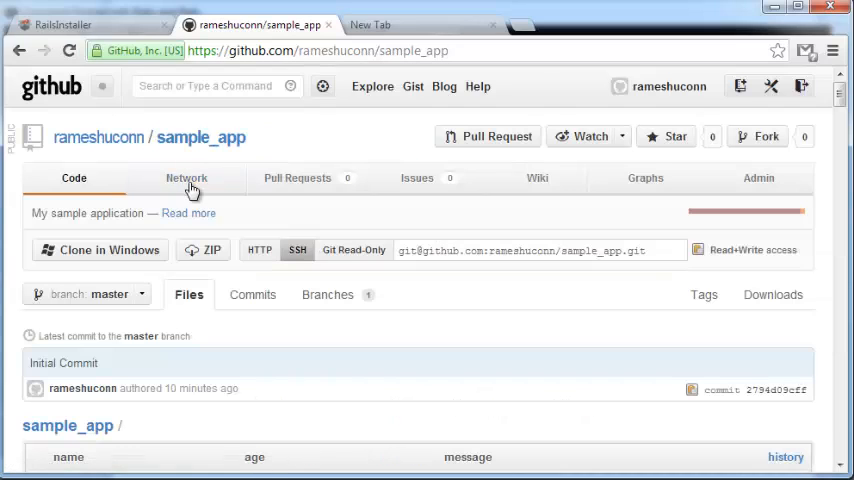
pyautogui.scroll(-3)
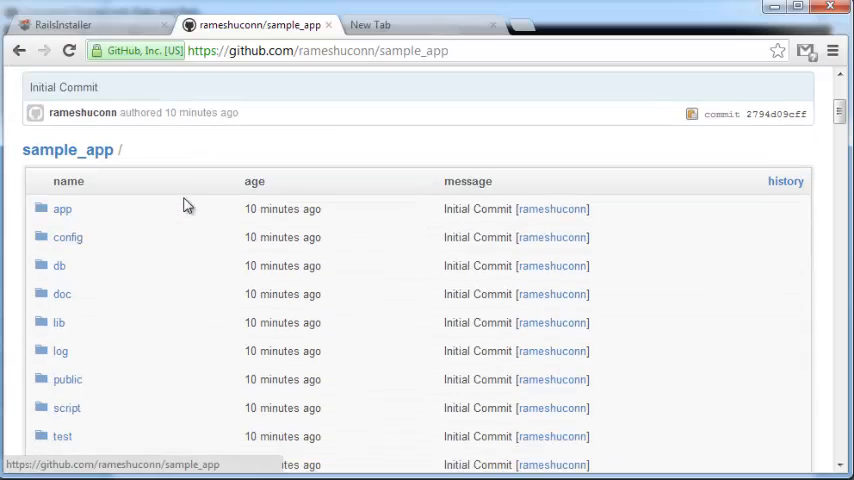
pyautogui.scroll(-3)
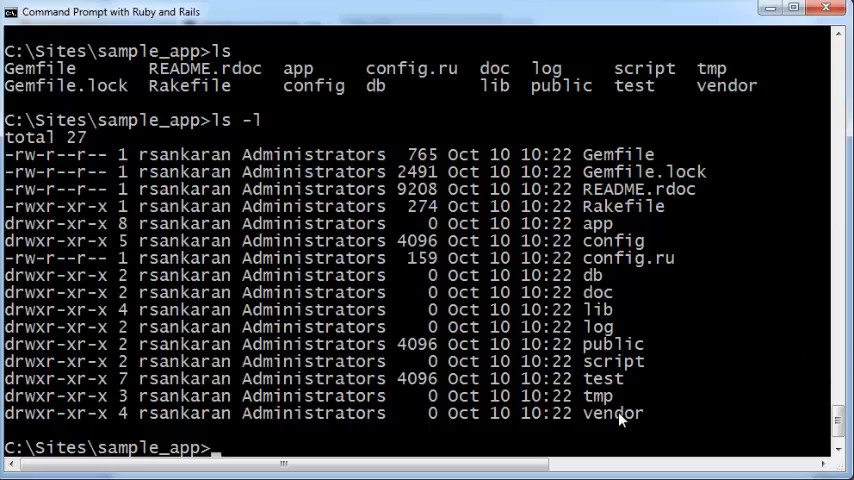
pyautogui.moveTo(620, 244)
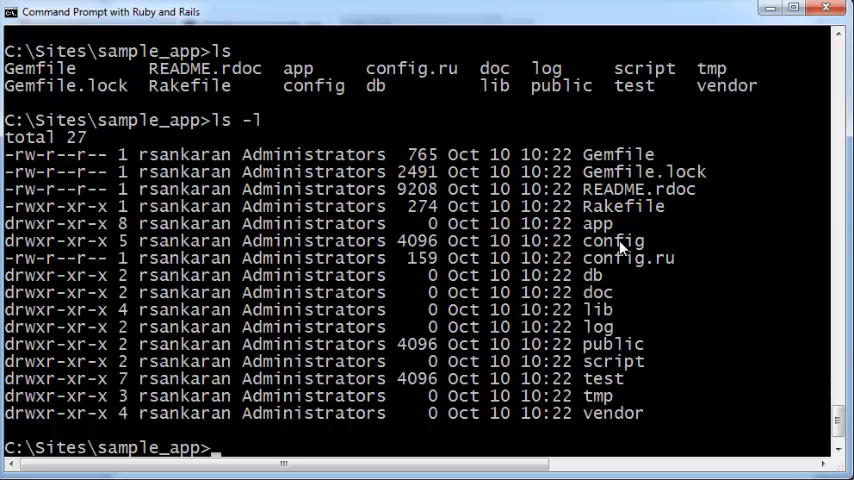
pyautogui.moveTo(612, 420)
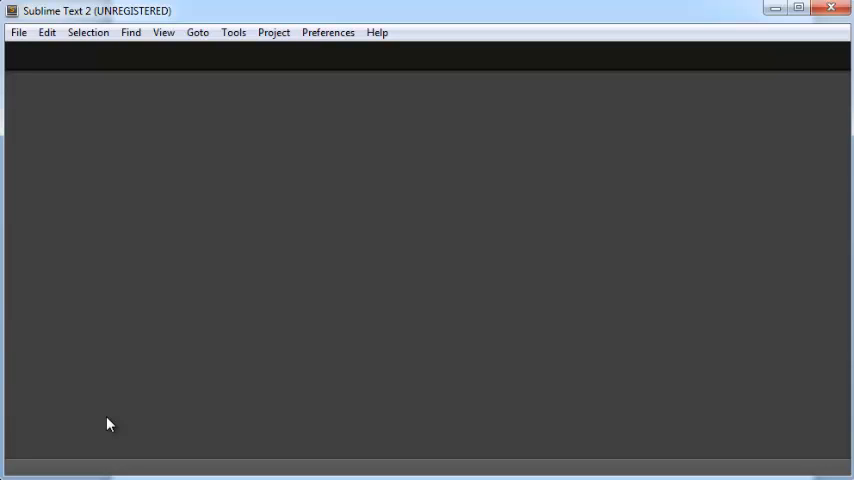
pyautogui.moveTo(36, 158)
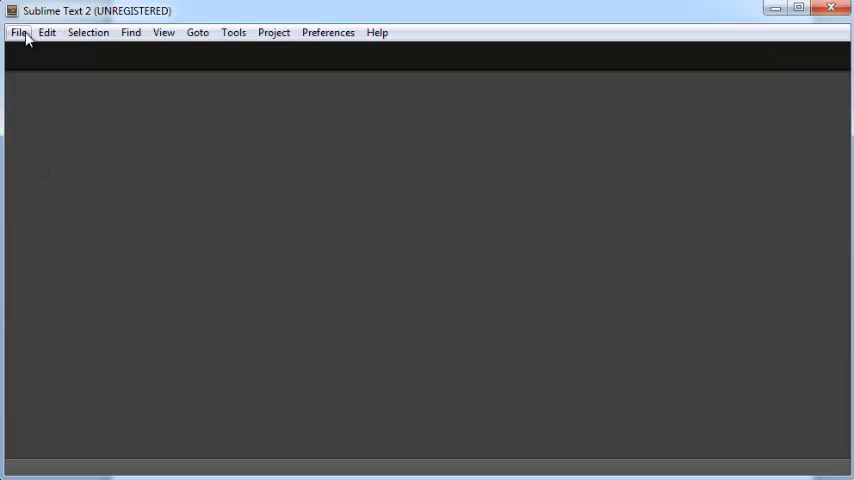
# - Open C:\Sites\sample_app as the project folder via File > Open Folder
pyautogui.click(18, 32)
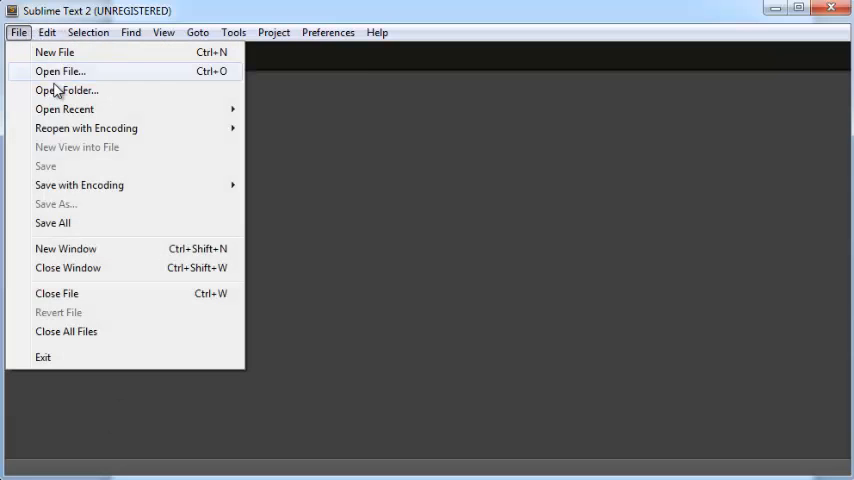
pyautogui.click(66, 90)
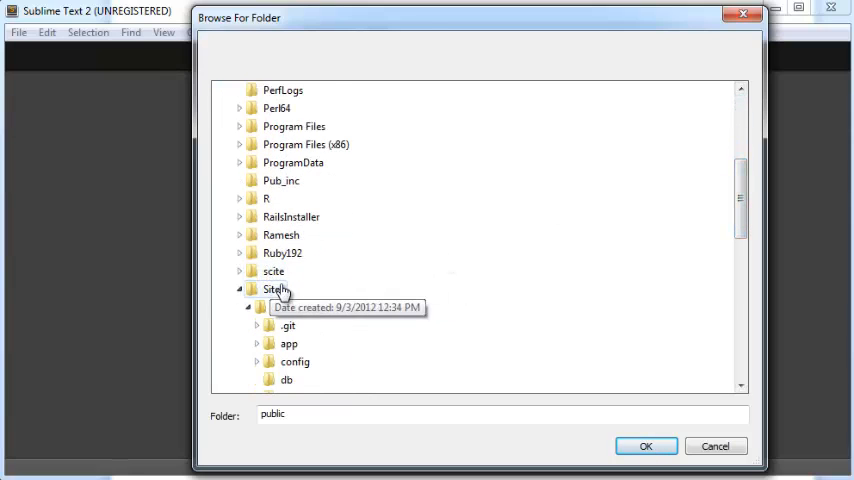
pyautogui.click(298, 308)
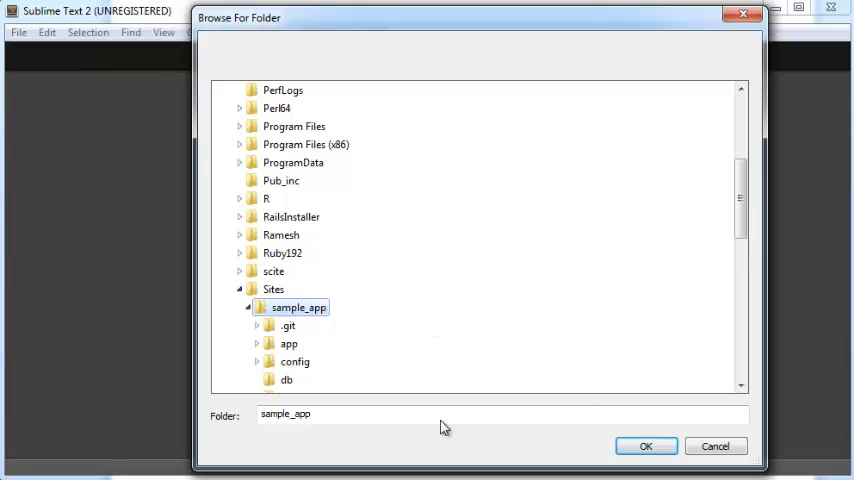
pyautogui.tripleClick(284, 414)
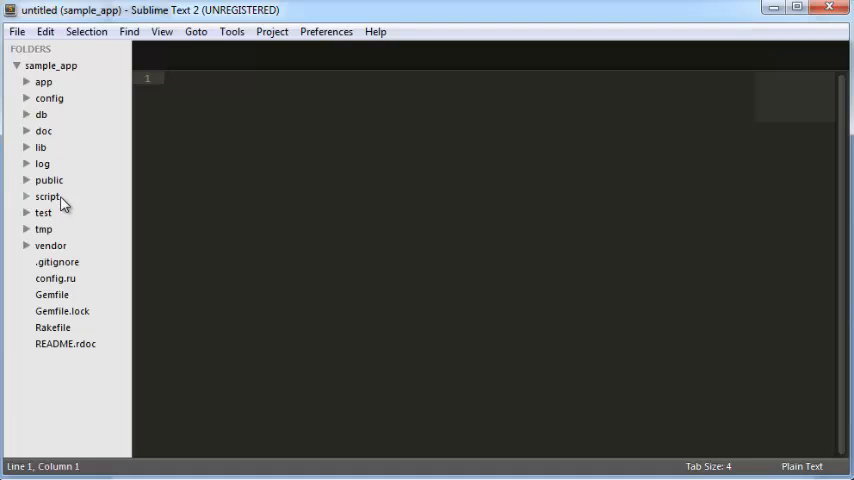
pyautogui.moveTo(30, 84)
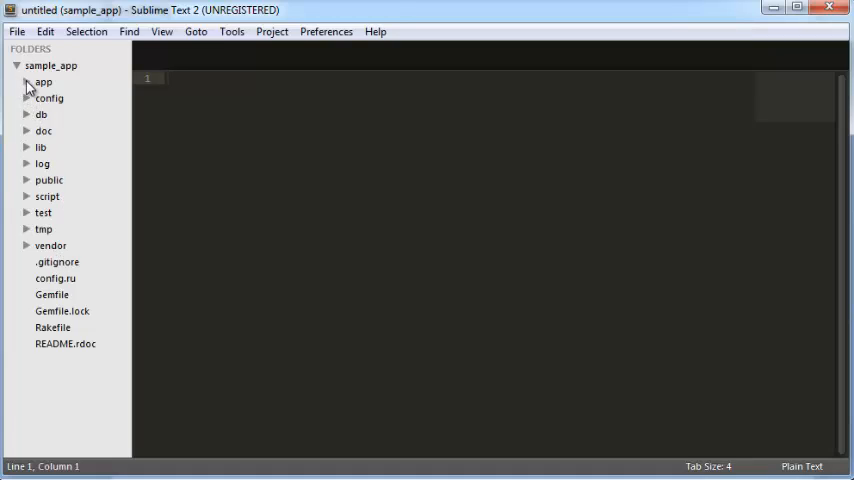
pyautogui.moveTo(30, 188)
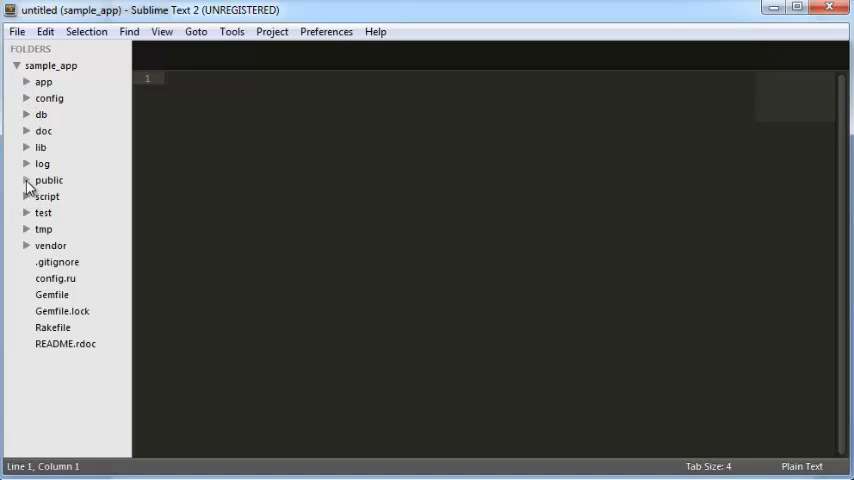
# - Create a new file in the public folder and enter the text Hello World
pyautogui.click(48, 180)
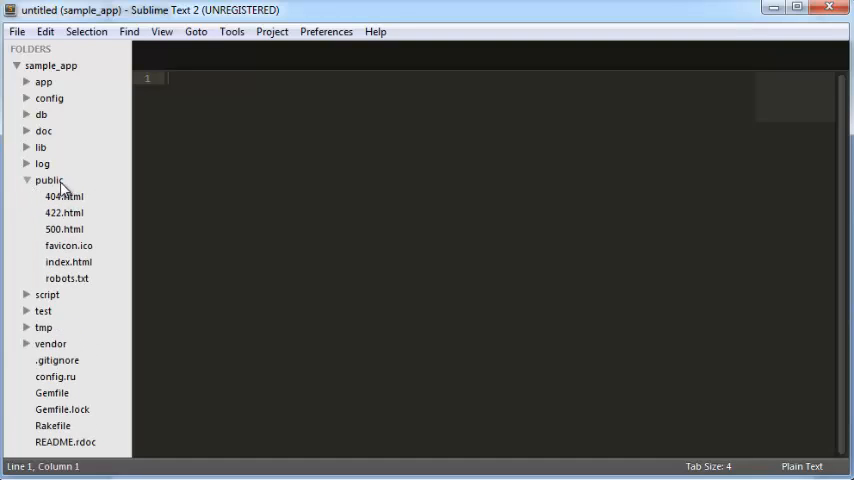
pyautogui.rightClick(48, 180)
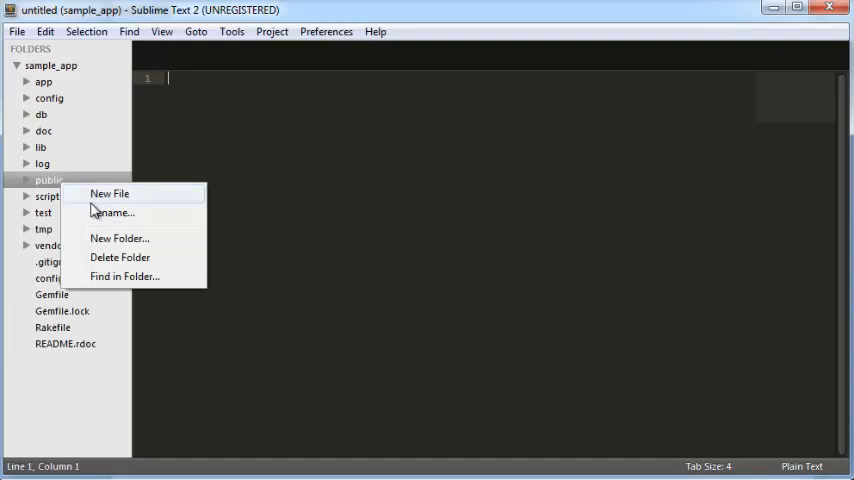
pyautogui.click(108, 192)
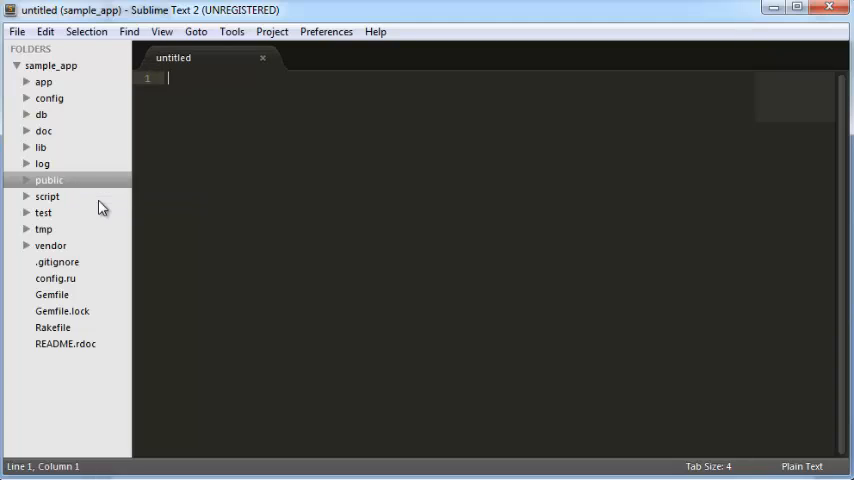
pyautogui.moveTo(276, 164)
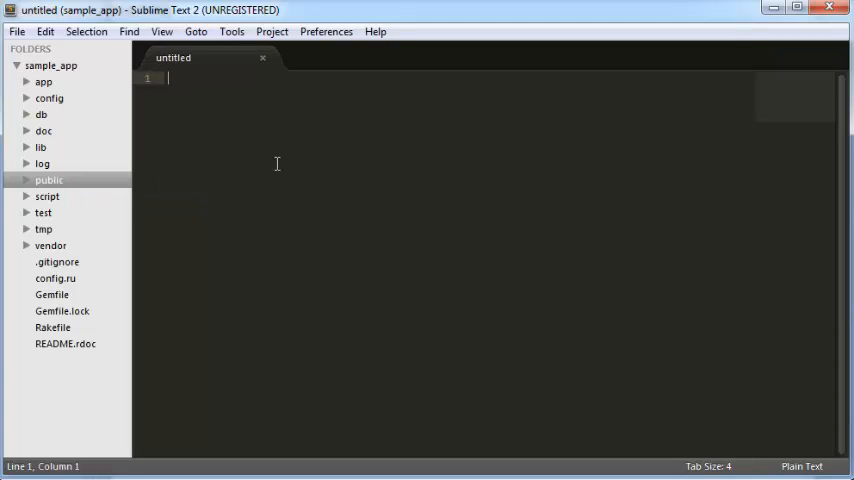
pyautogui.write('He')
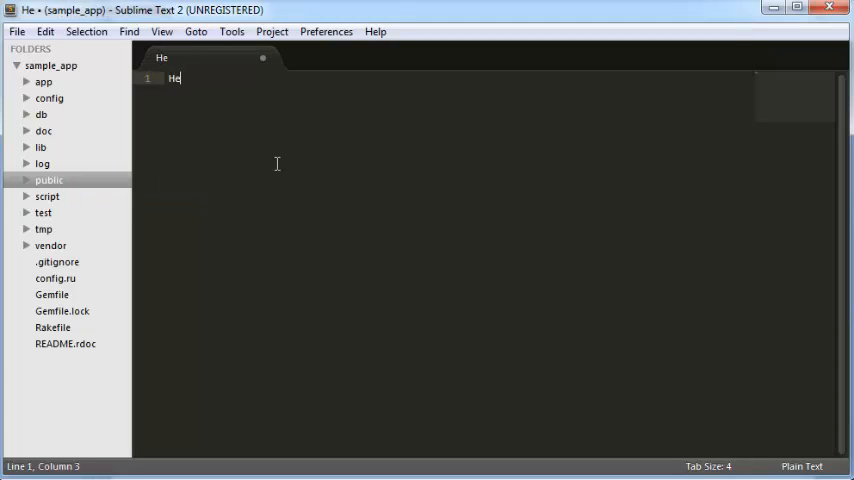
pyautogui.write('llo World')
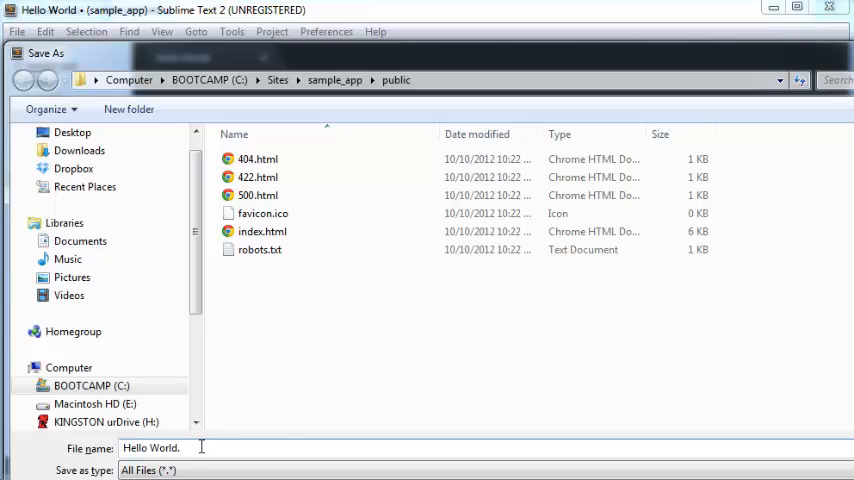
# - Save the new file as hello.html in public
pyautogui.write('hello.')
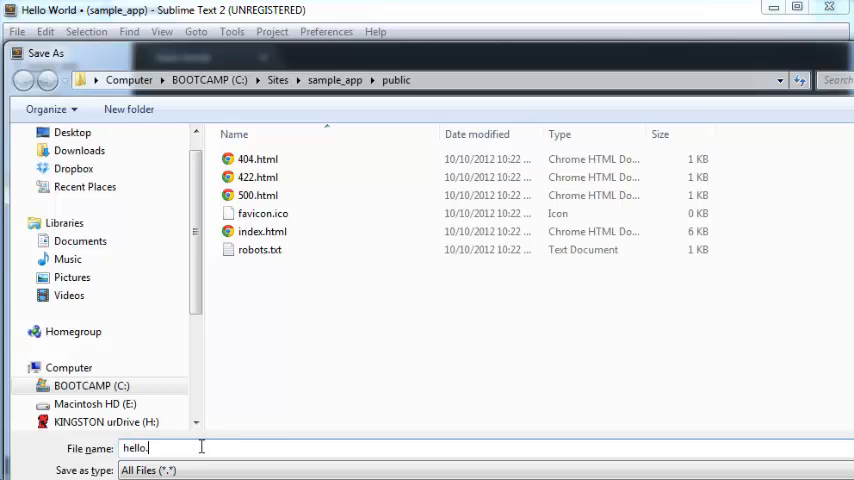
pyautogui.write('html')
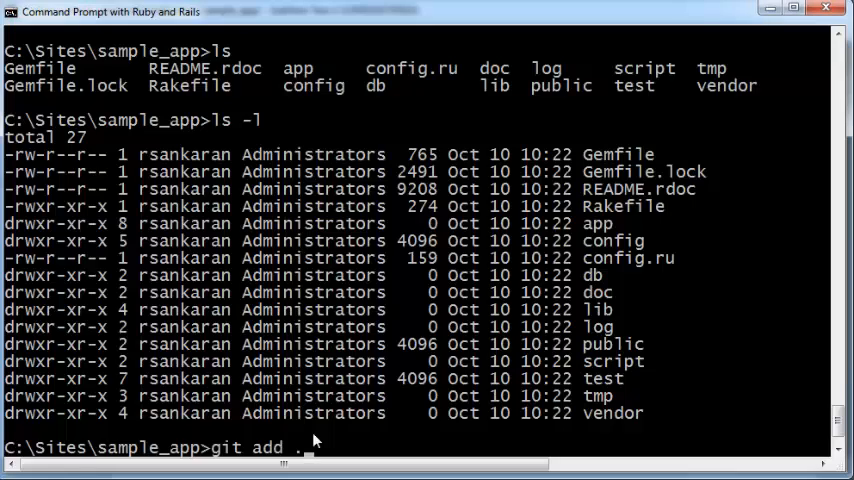
# - Stage all changes and commit them with the message "a new file added"
pyautogui.press('Return')
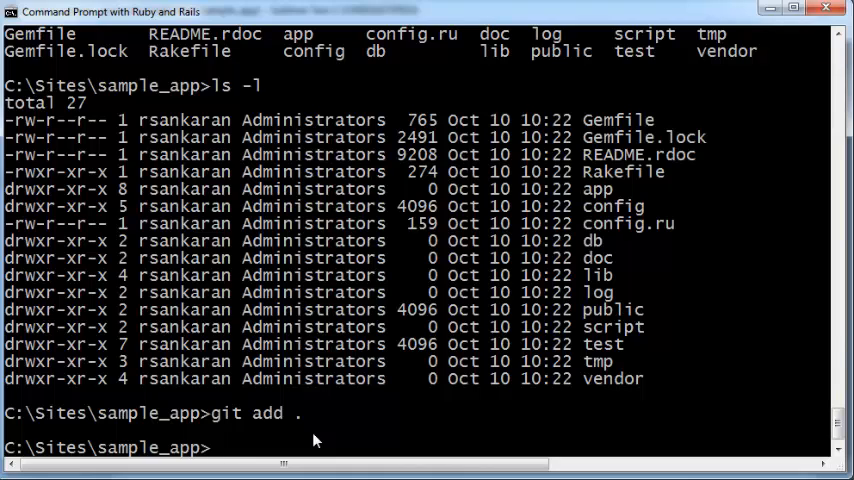
pyautogui.write('git com')
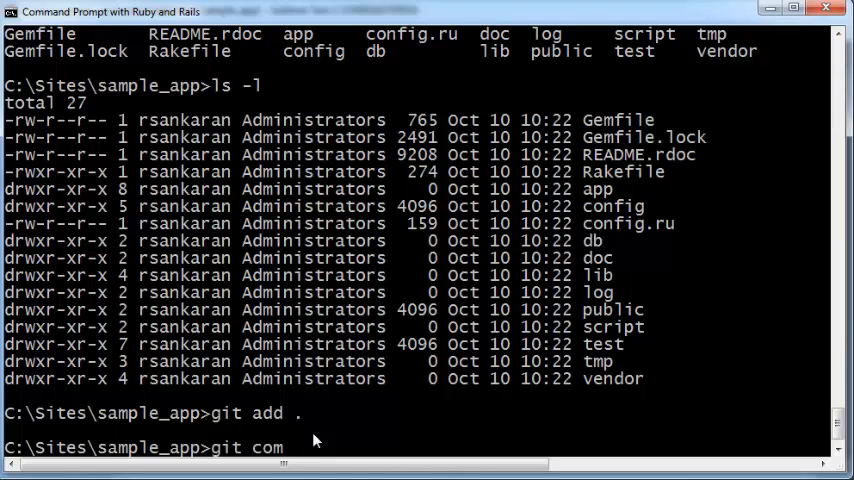
pyautogui.write('mit -a')
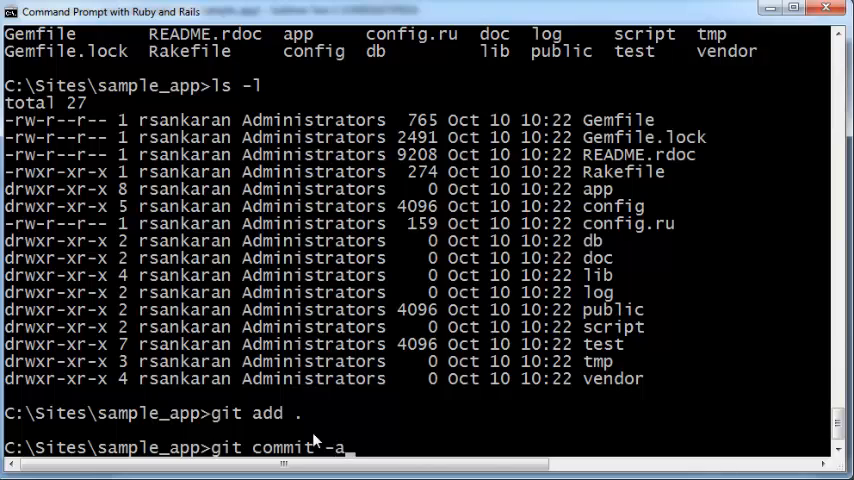
pyautogui.write('m "')
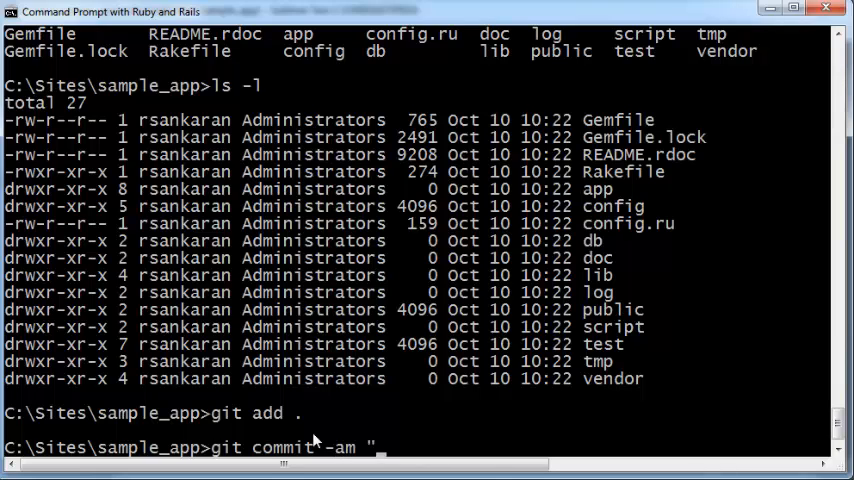
pyautogui.write('a new file')
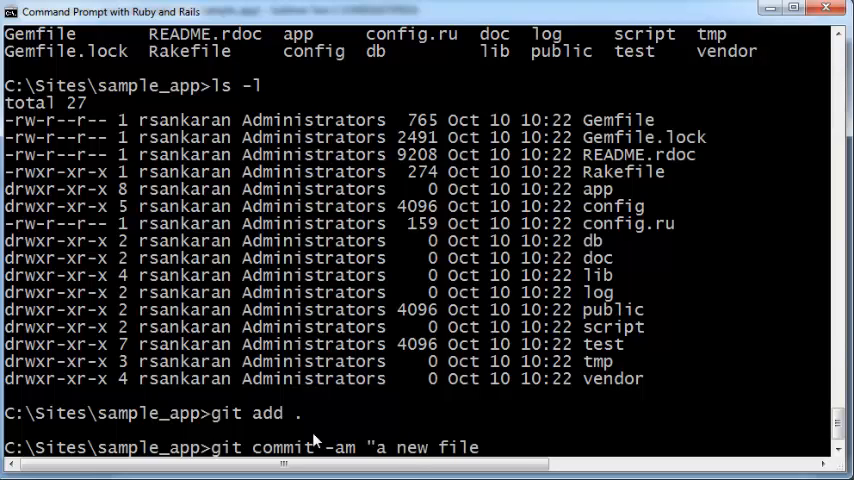
pyautogui.write('added')
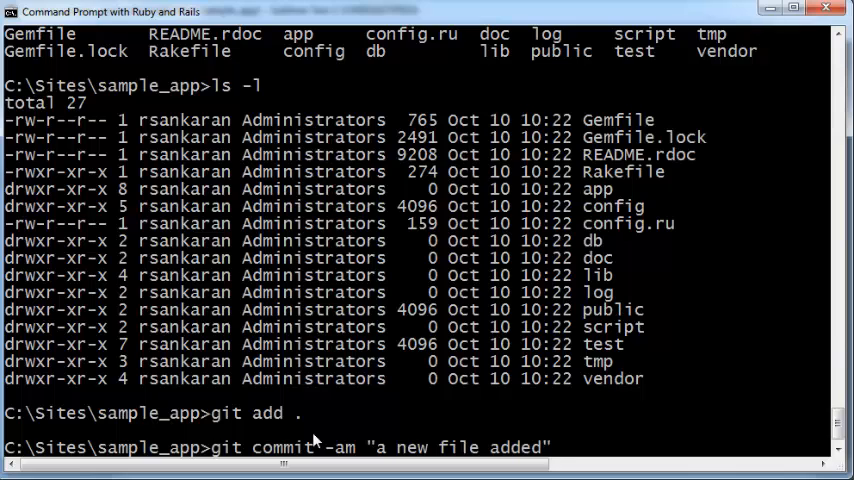
pyautogui.press('Return')
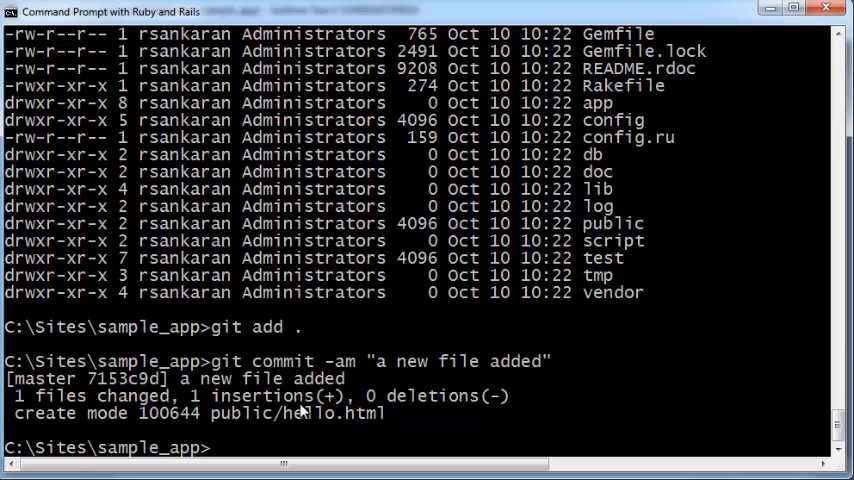
# - Push the new commit to GitHub with git push
pyautogui.write('git push')
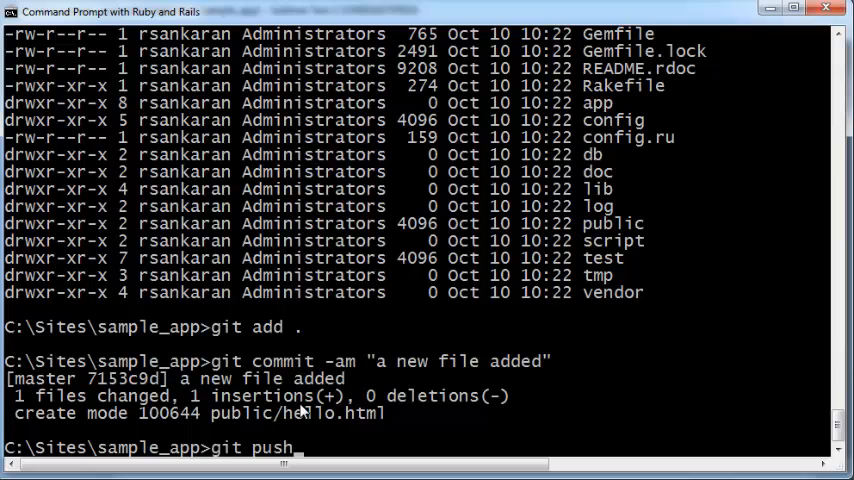
pyautogui.press('Return')
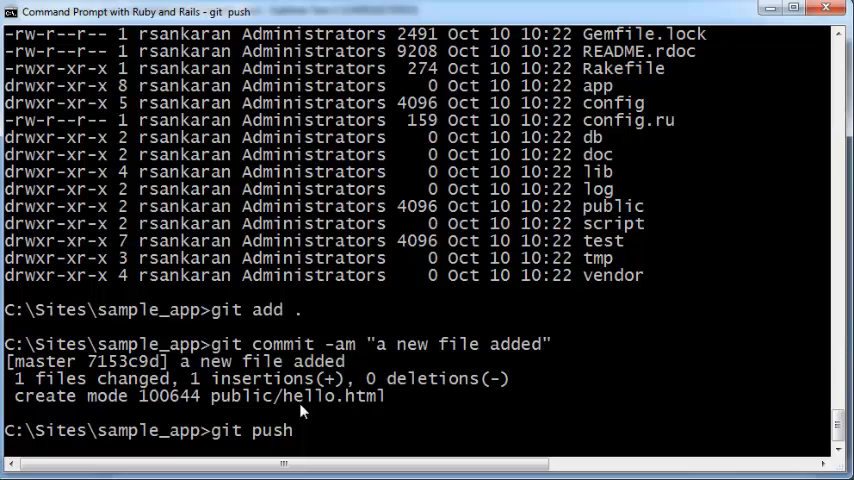
pyautogui.press('Return')
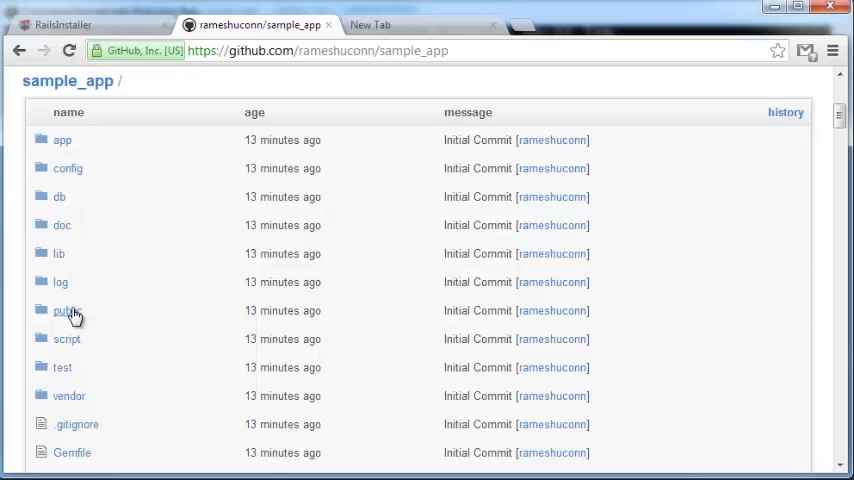
# - Browse to public/hello.html on GitHub and select its Hello World line
pyautogui.click(66, 310)
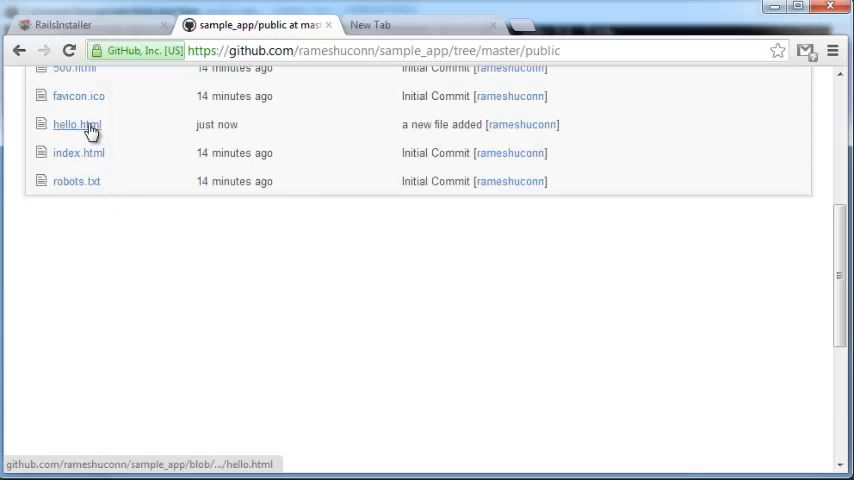
pyautogui.moveTo(198, 124)
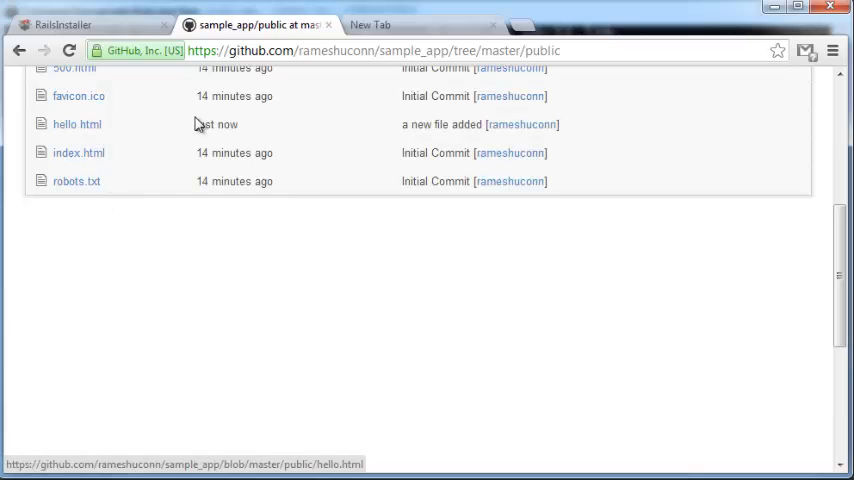
pyautogui.moveTo(220, 124)
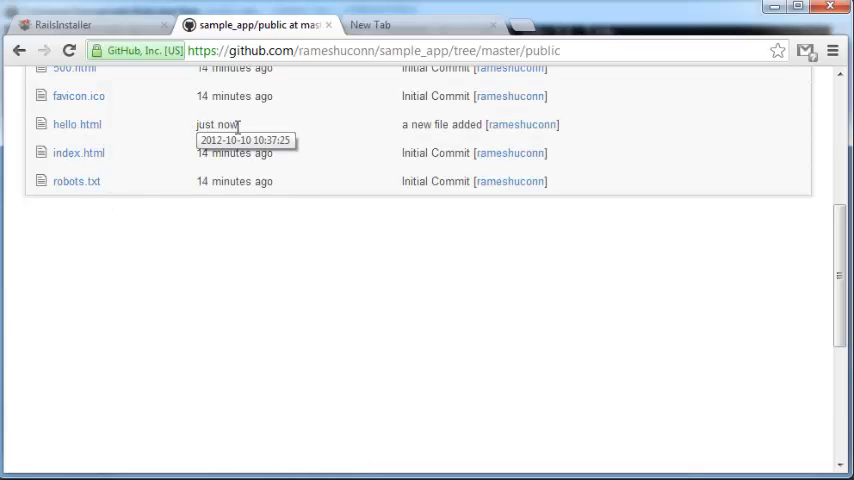
pyautogui.click(76, 124)
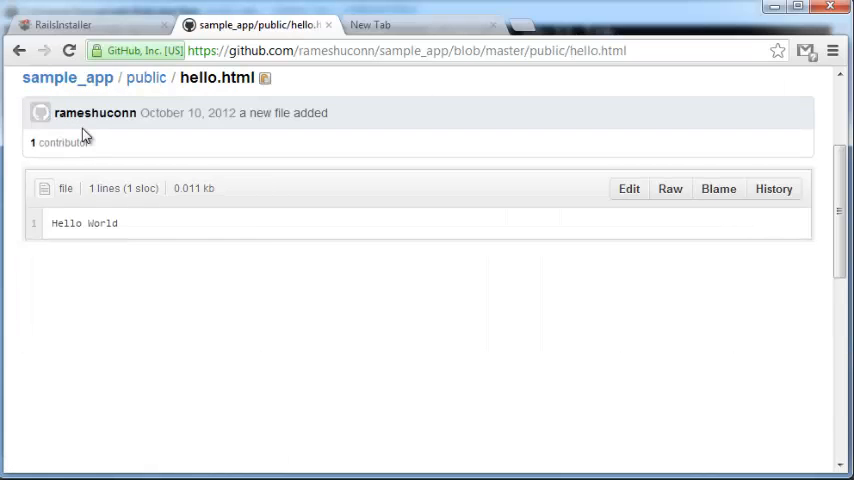
pyautogui.moveTo(52, 224)
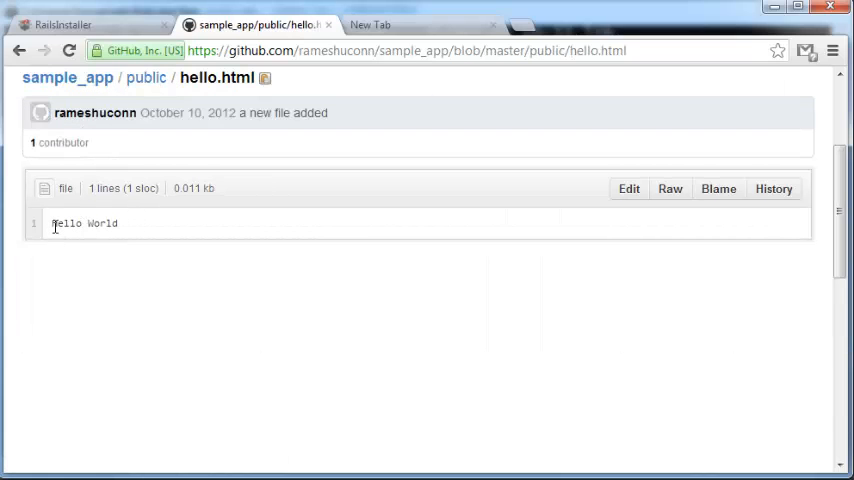
pyautogui.doubleClick(84, 224)
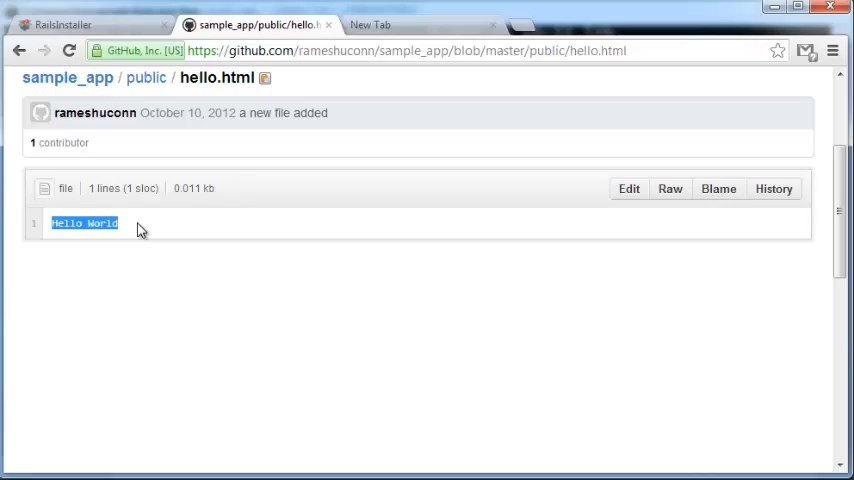